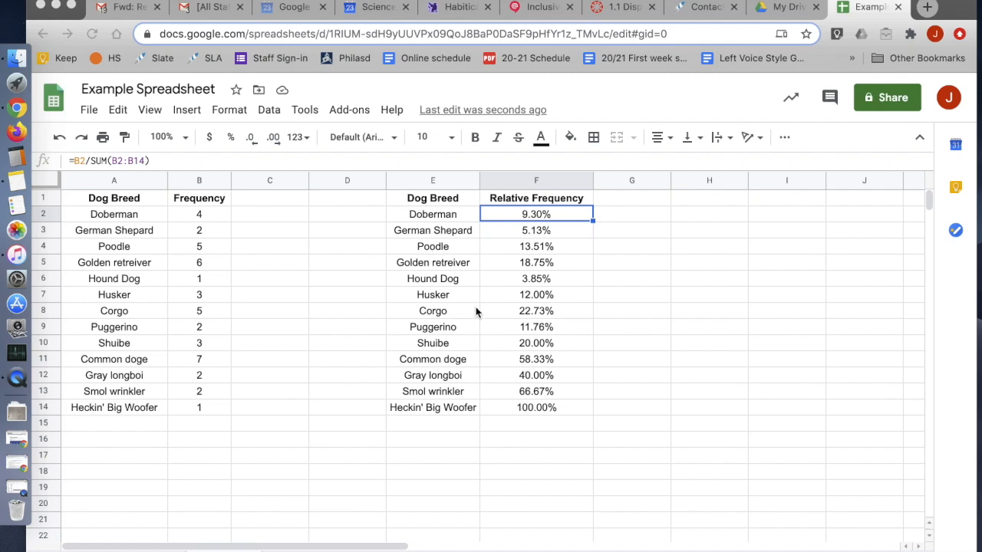
{"action": "mouse_move", "coordinate": [371, 299]}
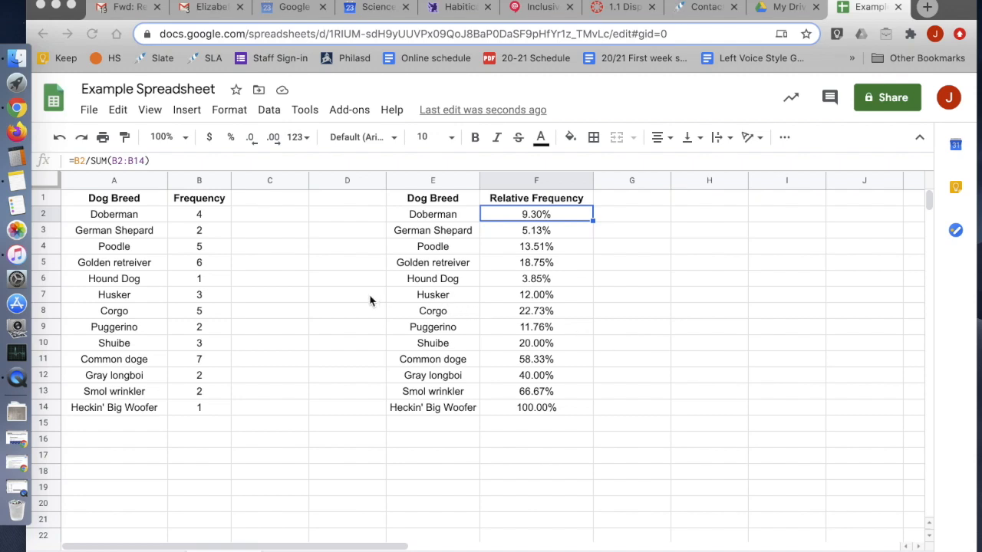
{"action": "mouse_move", "coordinate": [503, 297]}
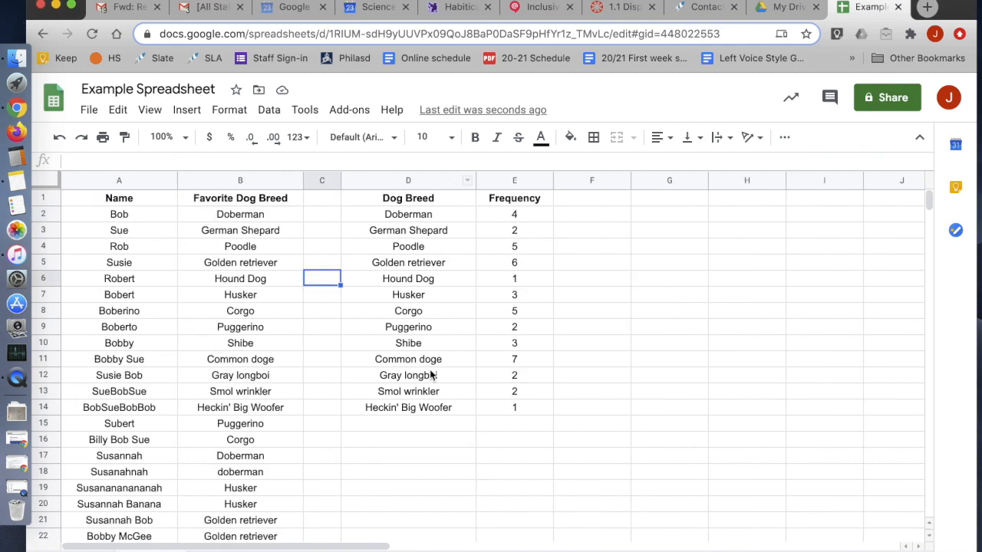
Select the Dog Breed and Frequency table D1:E14, copy it, and peek at the File > New options
{"action": "left_click", "coordinate": [408, 197]}
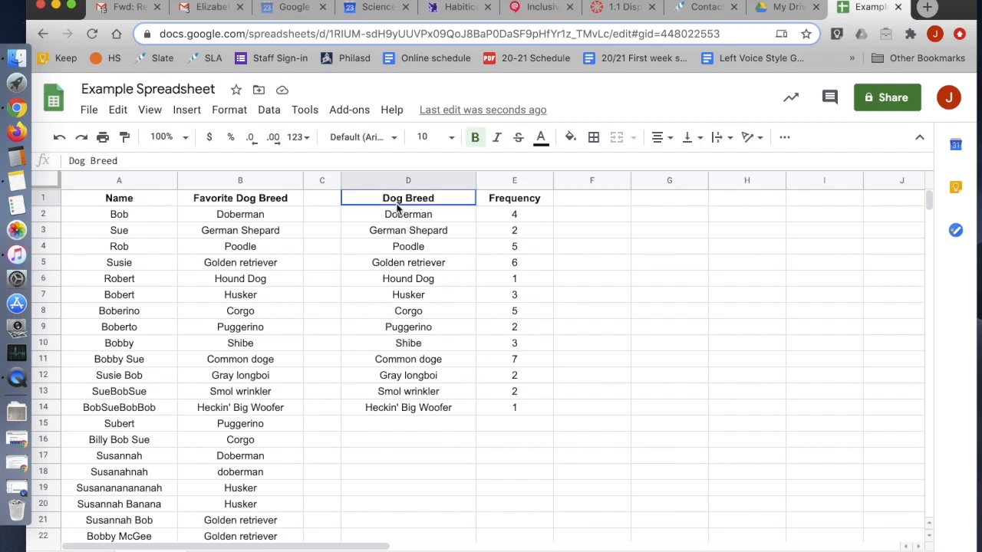
{"action": "left_click_drag", "start_coordinate": [408, 197], "coordinate": [513, 408]}
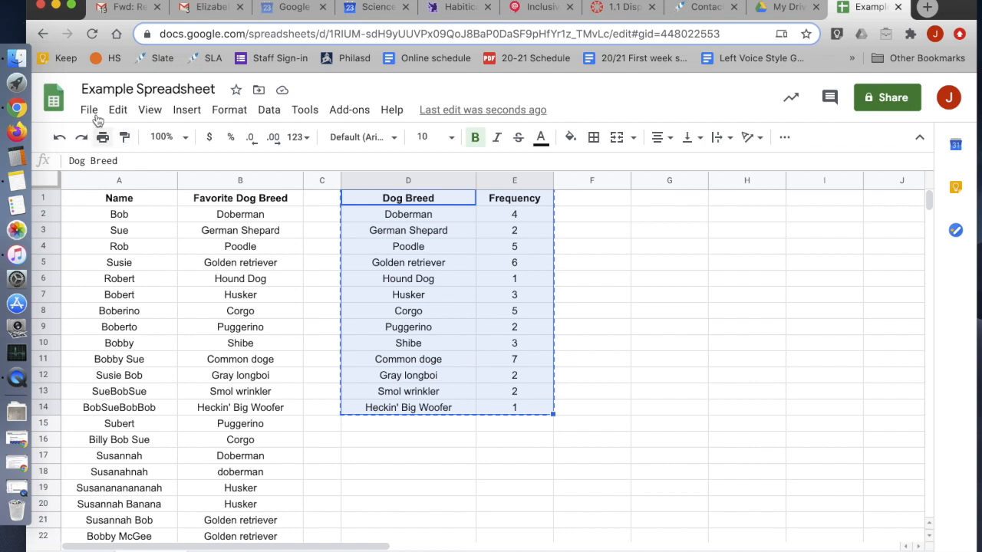
{"action": "left_click", "coordinate": [89, 110]}
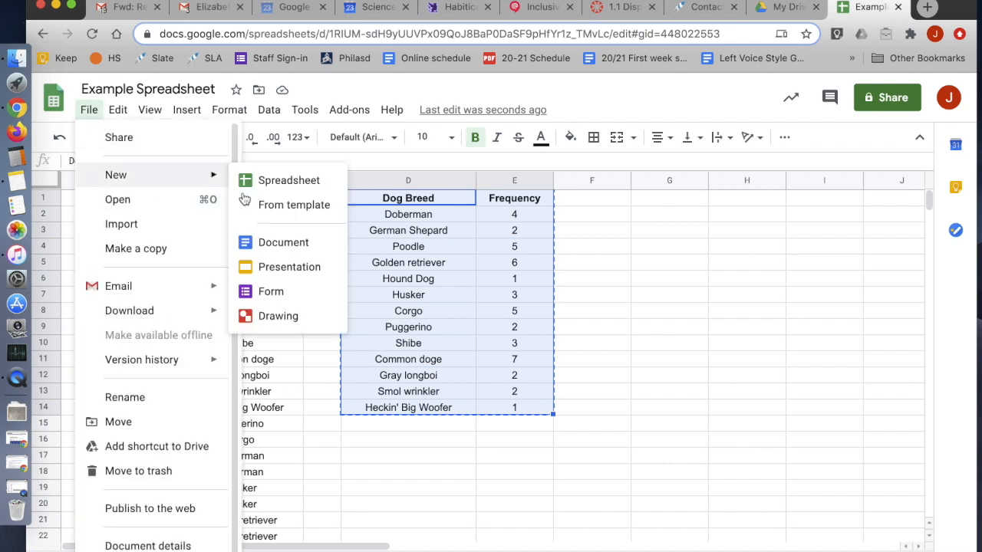
{"action": "left_click", "coordinate": [283, 243]}
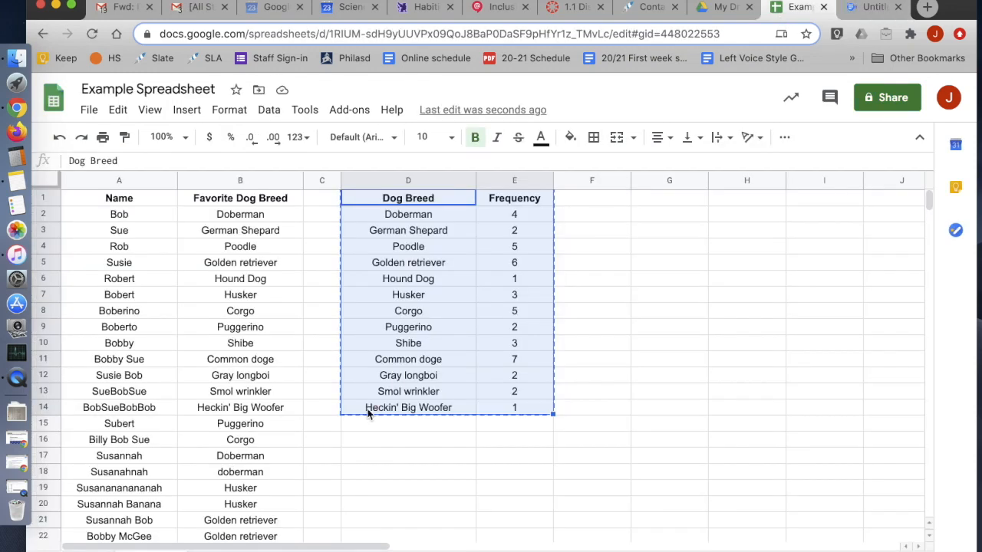
{"action": "left_click", "coordinate": [408, 408]}
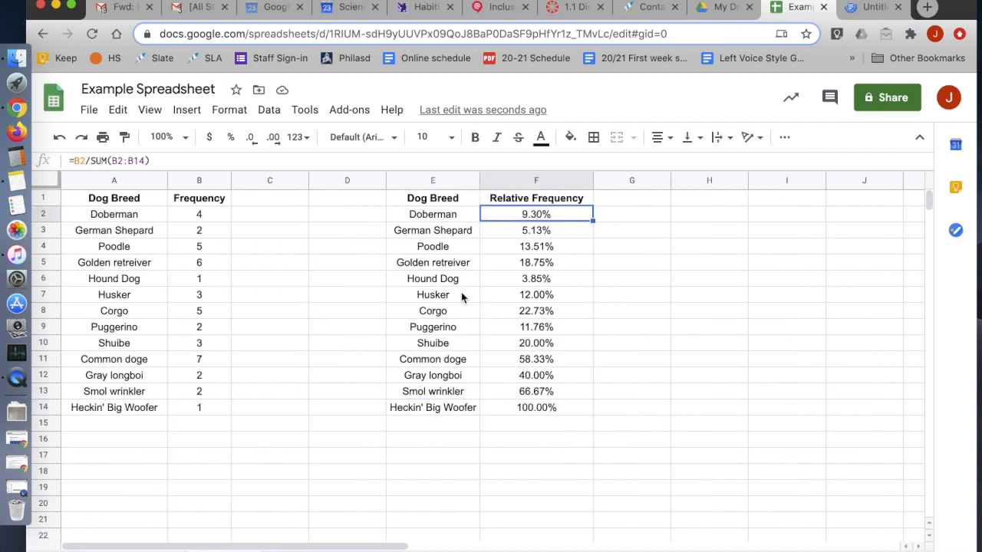
Inspect and delete the old Relative Frequency table, keeping only Dog Breed and Frequency
{"action": "left_click", "coordinate": [535, 198]}
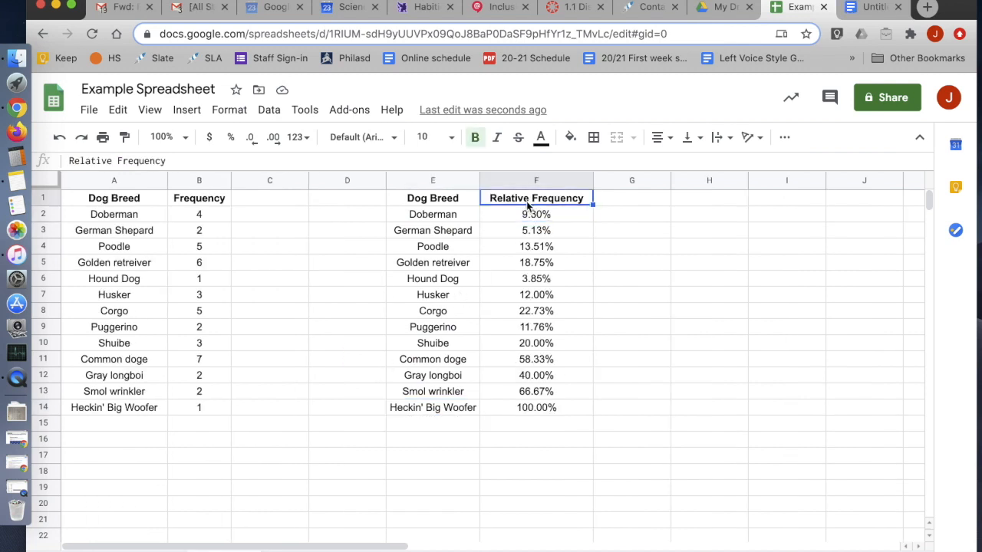
{"action": "left_click", "coordinate": [535, 214]}
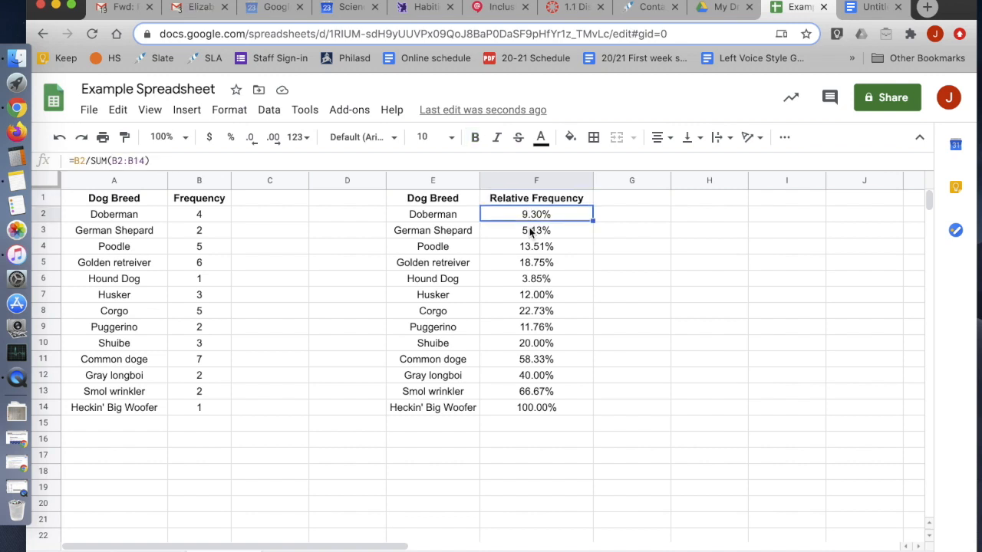
{"action": "left_click", "coordinate": [535, 294]}
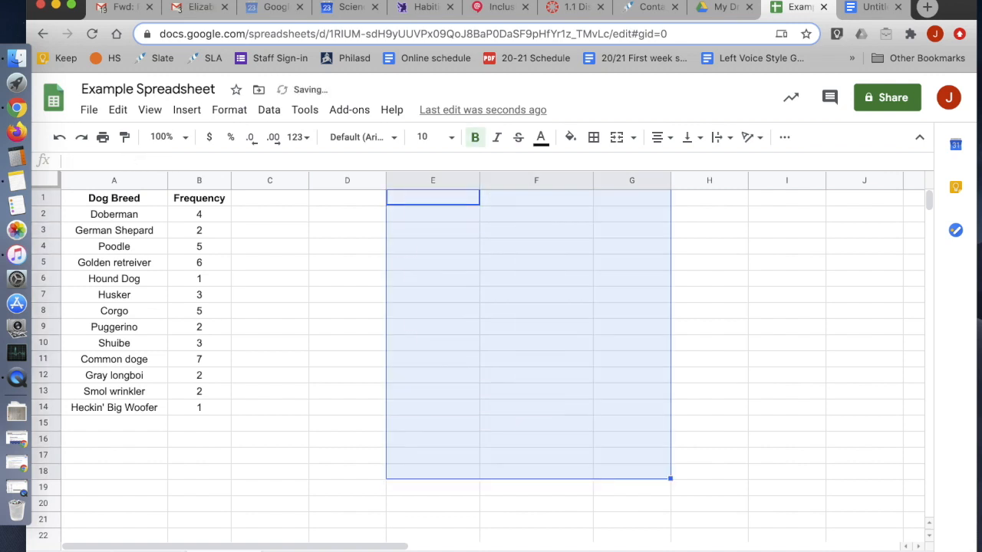
{"action": "left_click", "coordinate": [270, 343]}
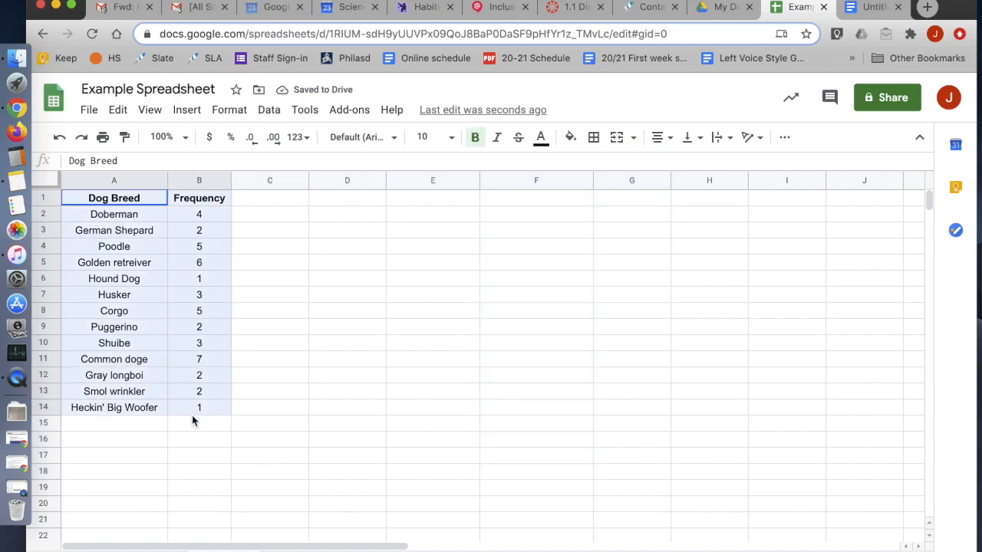
{"action": "left_click", "coordinate": [270, 310]}
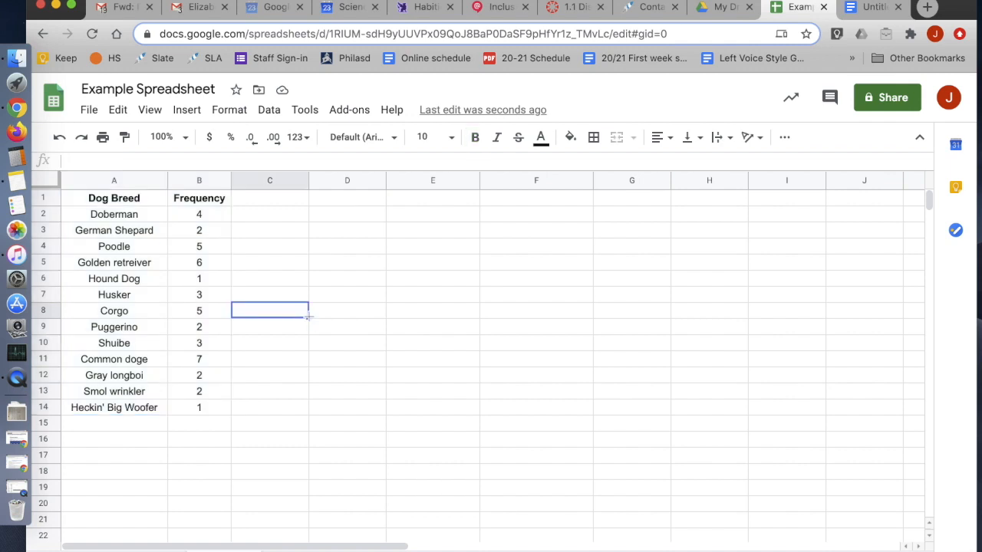
{"action": "mouse_move", "coordinate": [326, 309]}
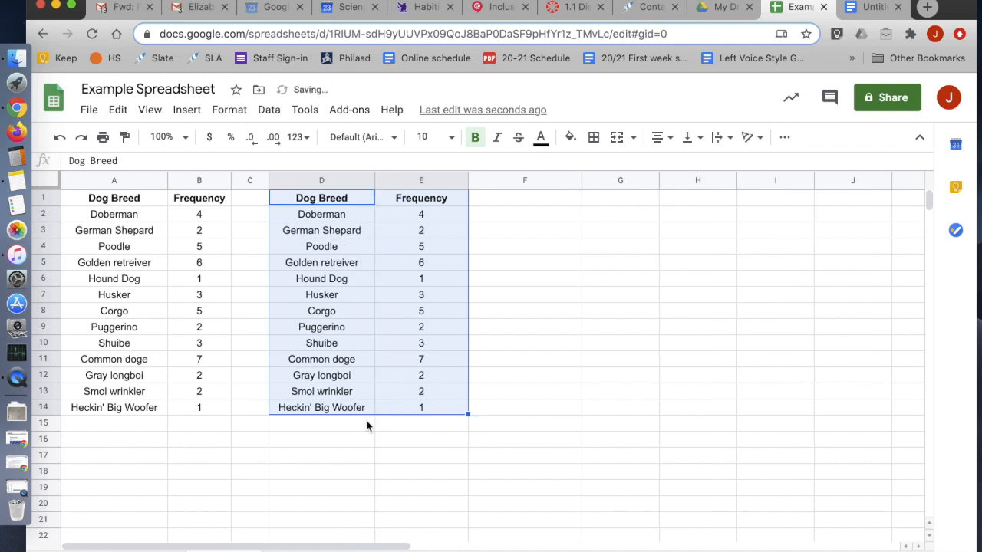
{"action": "mouse_move", "coordinate": [468, 211]}
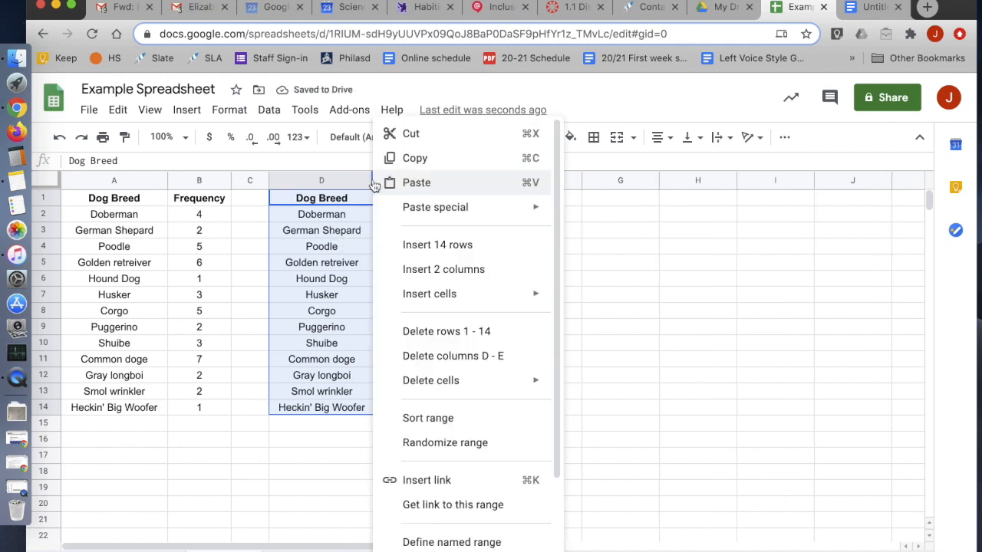
Paste a copy of the Dog Breed table at D1 and narrow columns D and E
{"action": "left_click", "coordinate": [417, 182]}
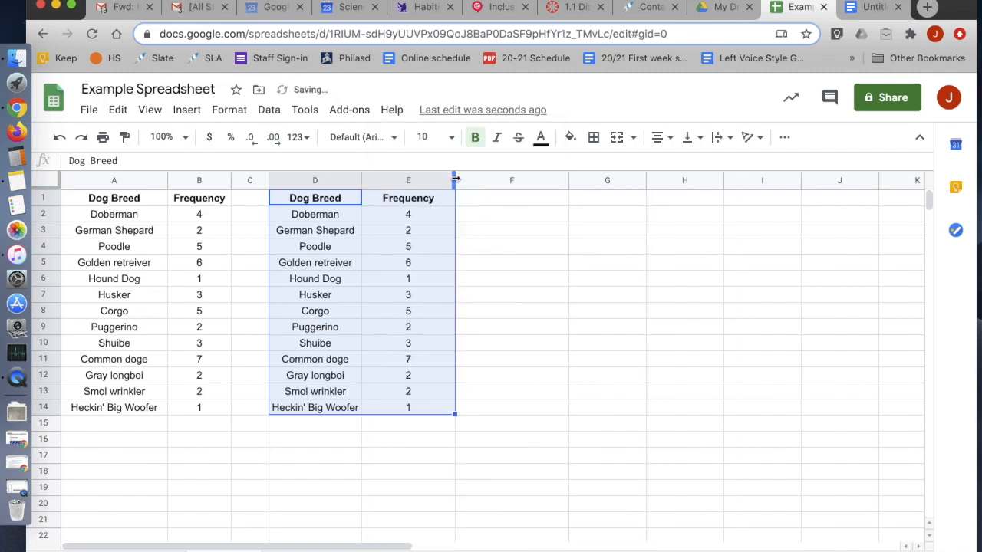
{"action": "left_click_drag", "start_coordinate": [454, 181], "coordinate": [420, 181]}
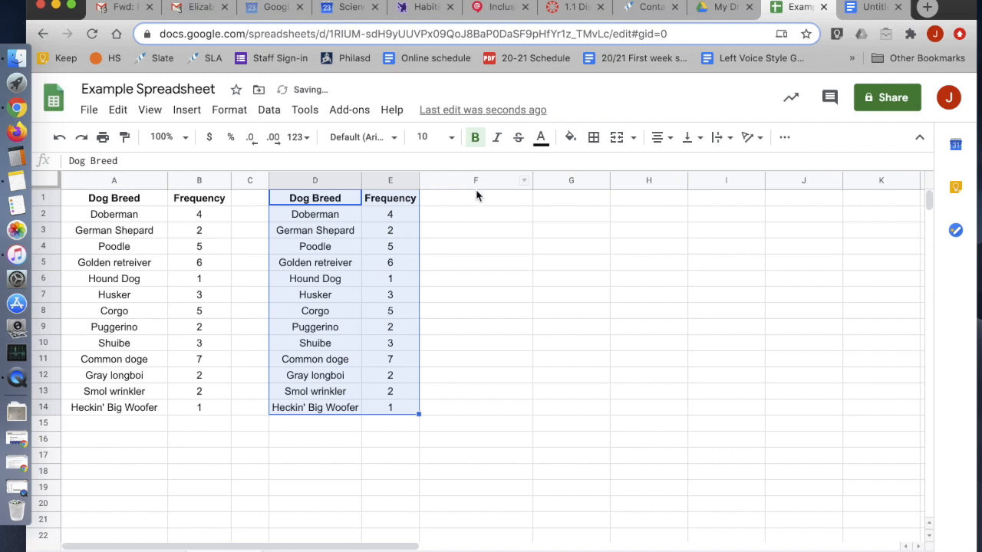
{"action": "left_click", "coordinate": [657, 138]}
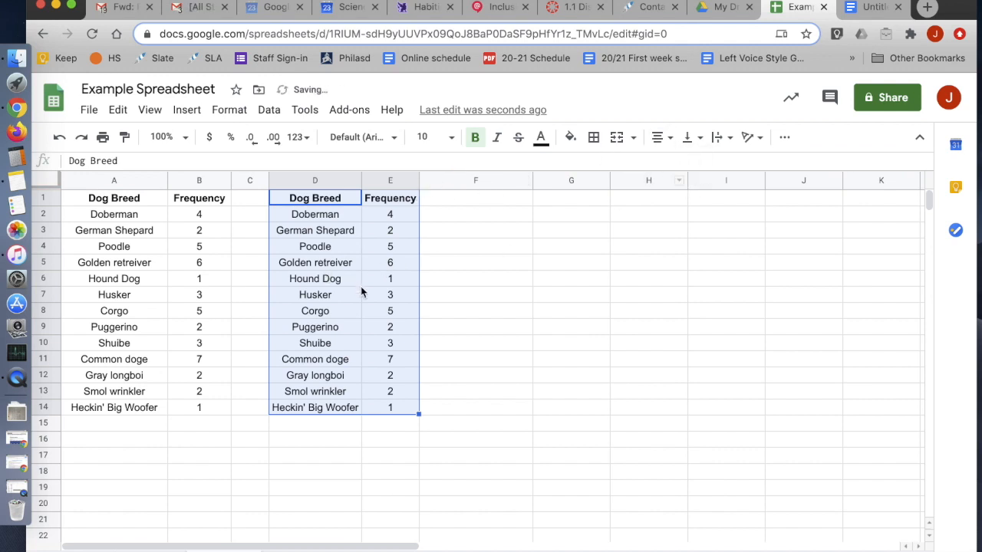
{"action": "left_click", "coordinate": [315, 310]}
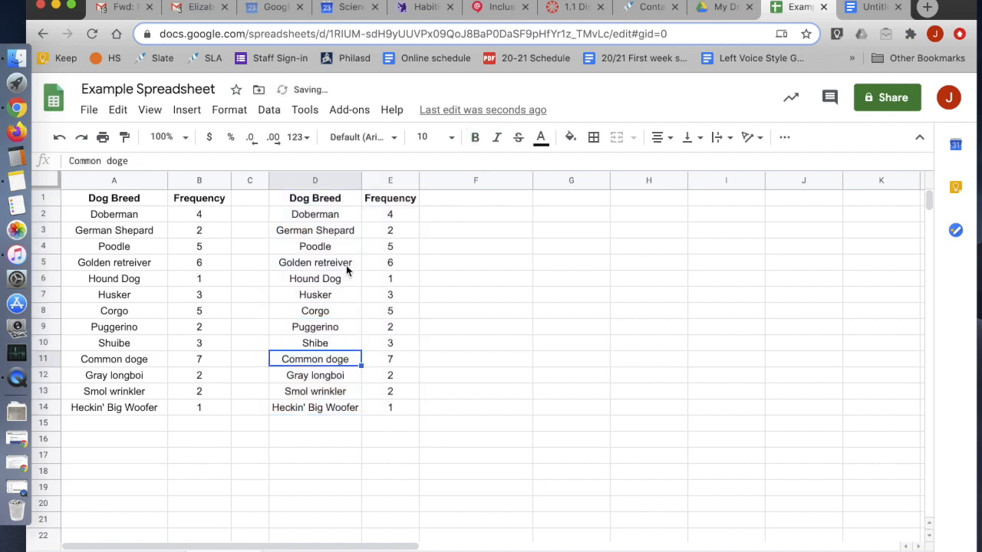
Fix the spelling 'Golden retreiver' to 'Golden retriever' in both tables
{"action": "left_click", "coordinate": [315, 262]}
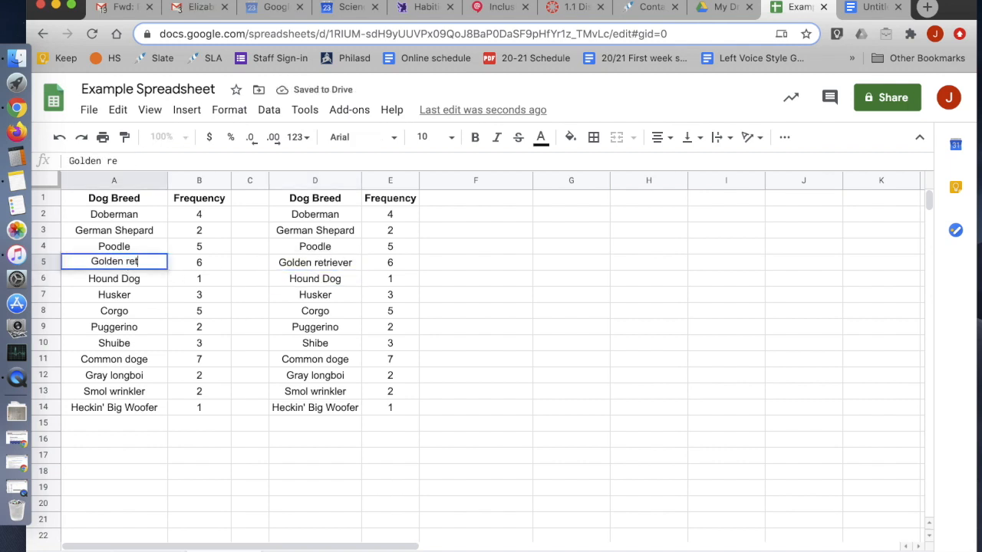
{"action": "type", "text": "triever"}
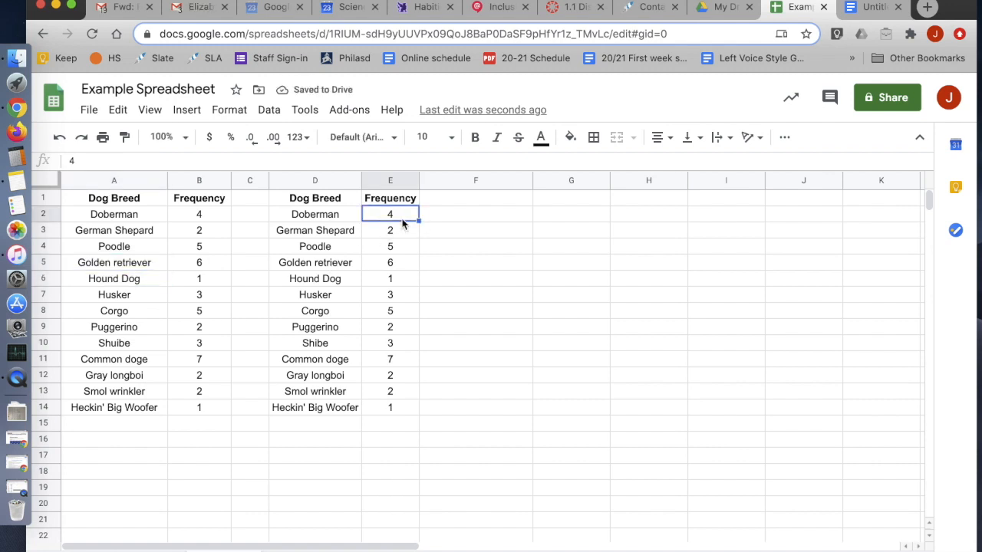
{"action": "mouse_move", "coordinate": [544, 224]}
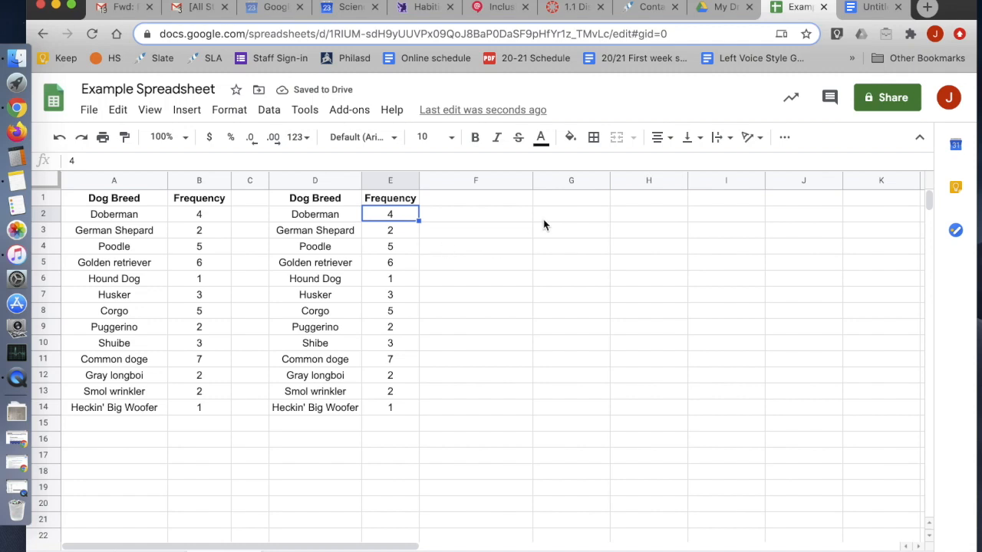
{"action": "mouse_move", "coordinate": [212, 221]}
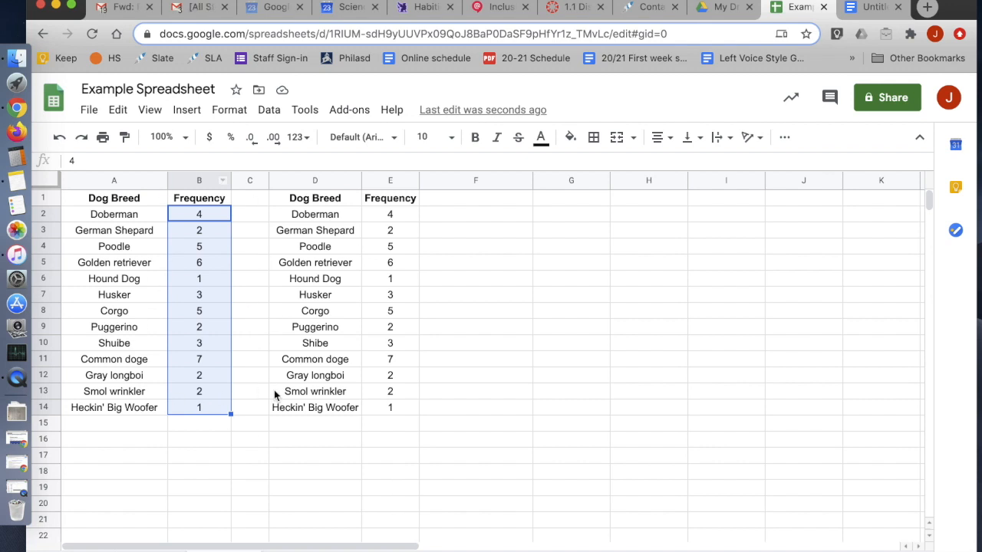
{"action": "mouse_move", "coordinate": [298, 426]}
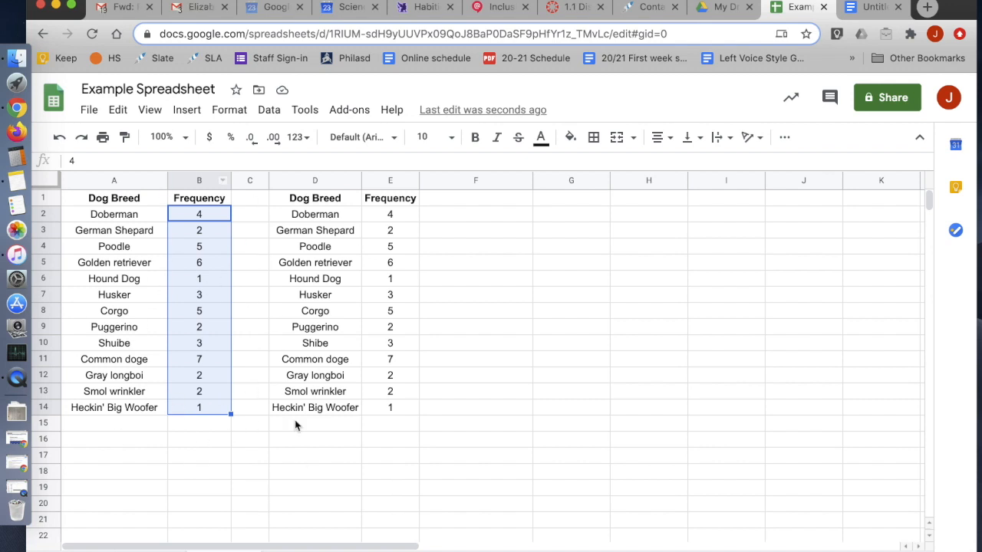
{"action": "mouse_move", "coordinate": [391, 222]}
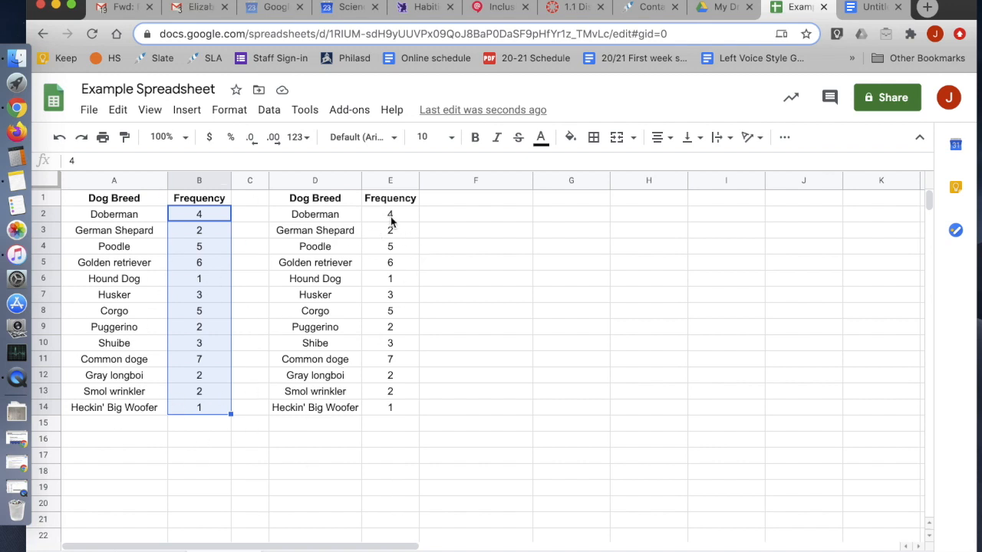
{"action": "left_click", "coordinate": [389, 214]}
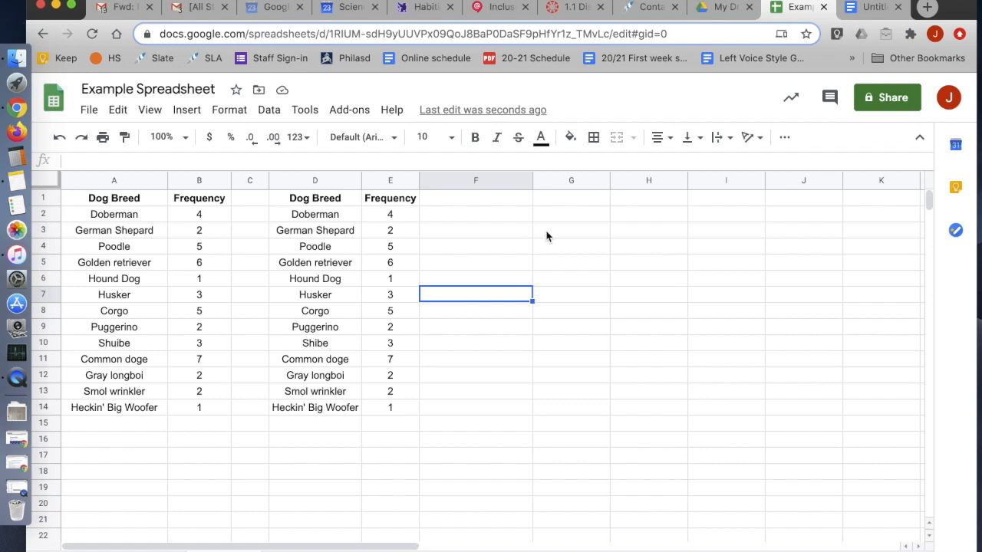
Enter =SUM(B2:B14) in G1 to total the Frequency column at 43
{"action": "left_click", "coordinate": [571, 198]}
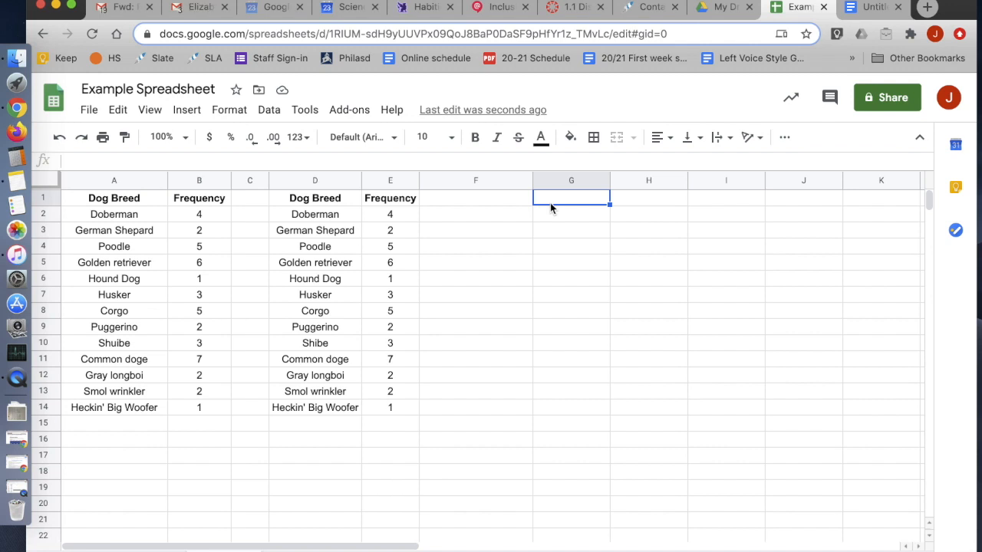
{"action": "type", "text": "="}
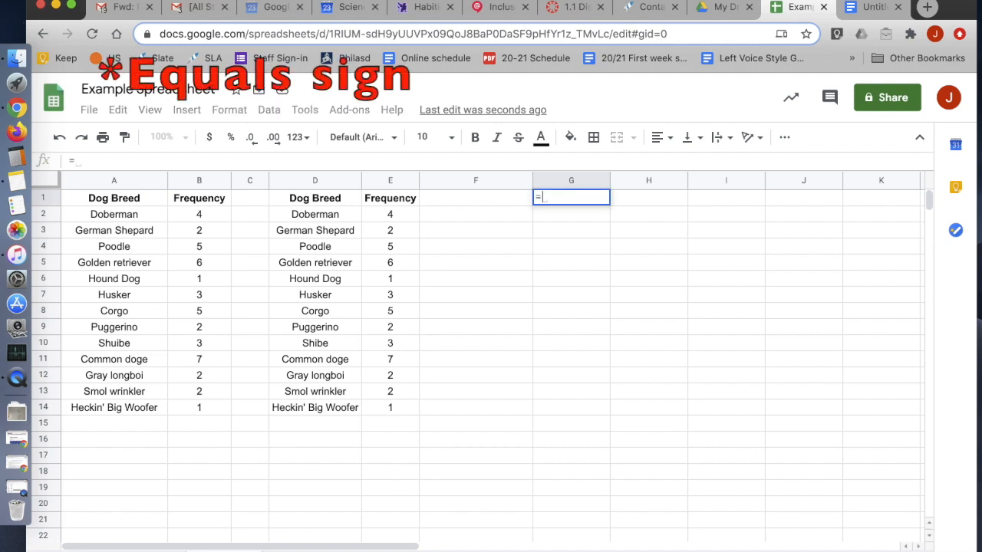
{"action": "type", "text": "sum"}
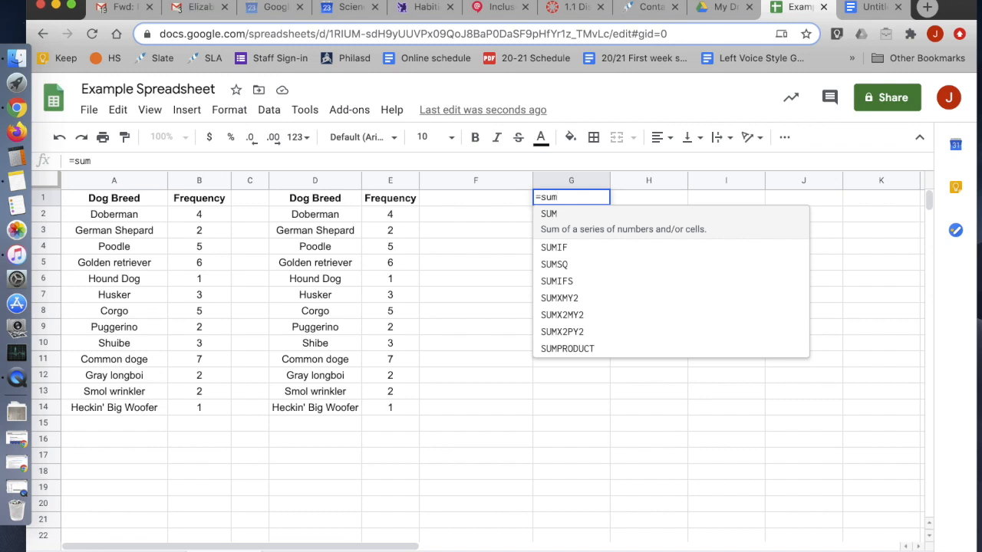
{"action": "type", "text": "("}
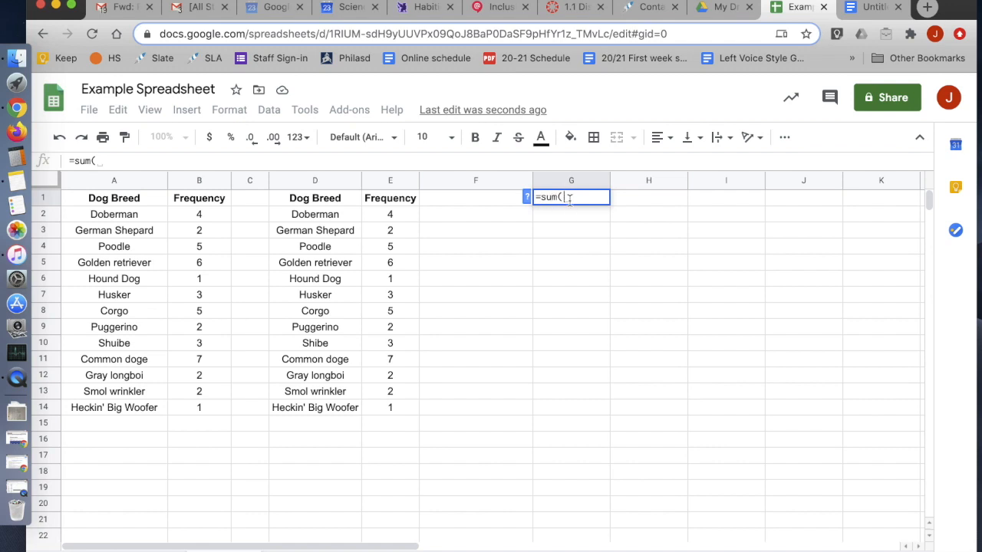
{"action": "mouse_move", "coordinate": [575, 212]}
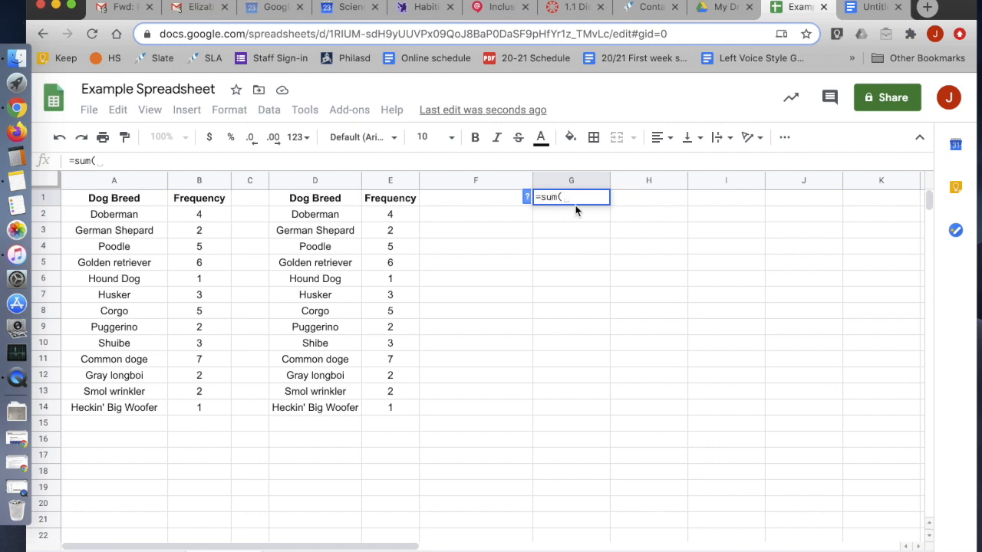
{"action": "mouse_move", "coordinate": [614, 274]}
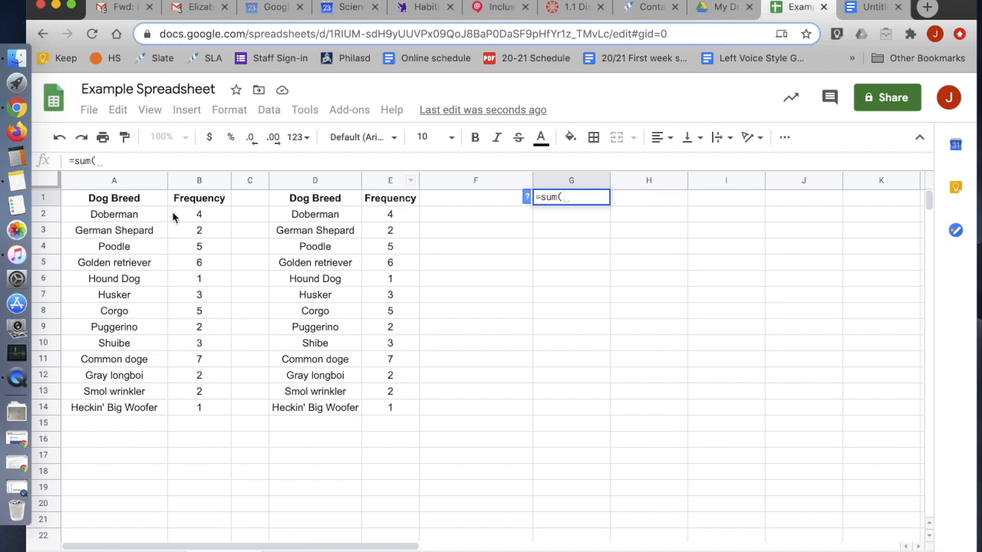
{"action": "left_click_drag", "start_coordinate": [199, 215], "coordinate": [199, 408]}
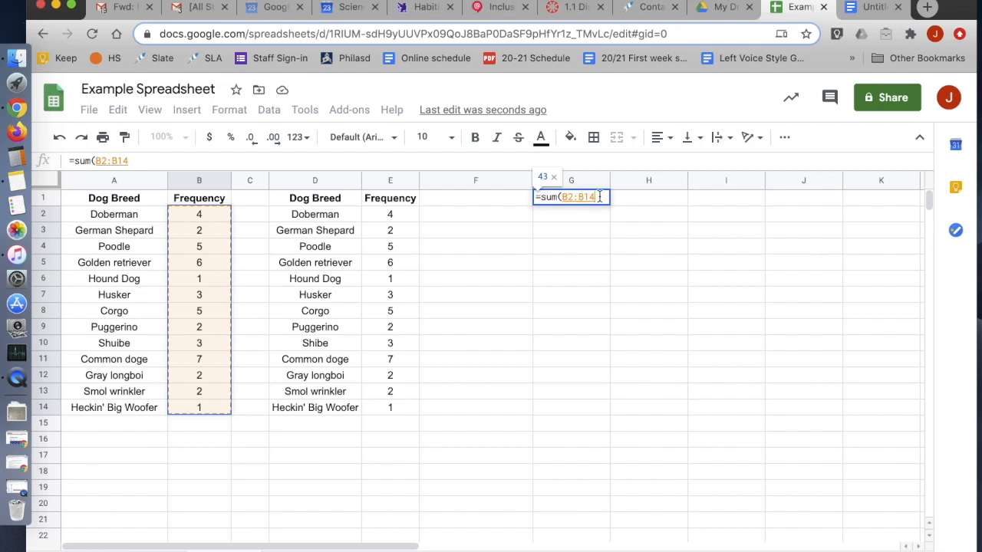
{"action": "type", "text": ")"}
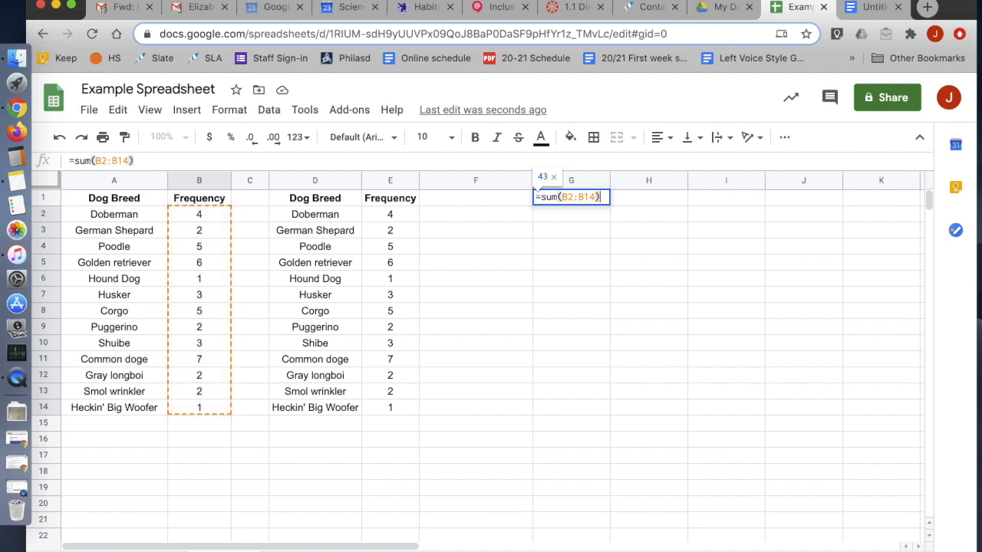
{"action": "key", "text": "enter"}
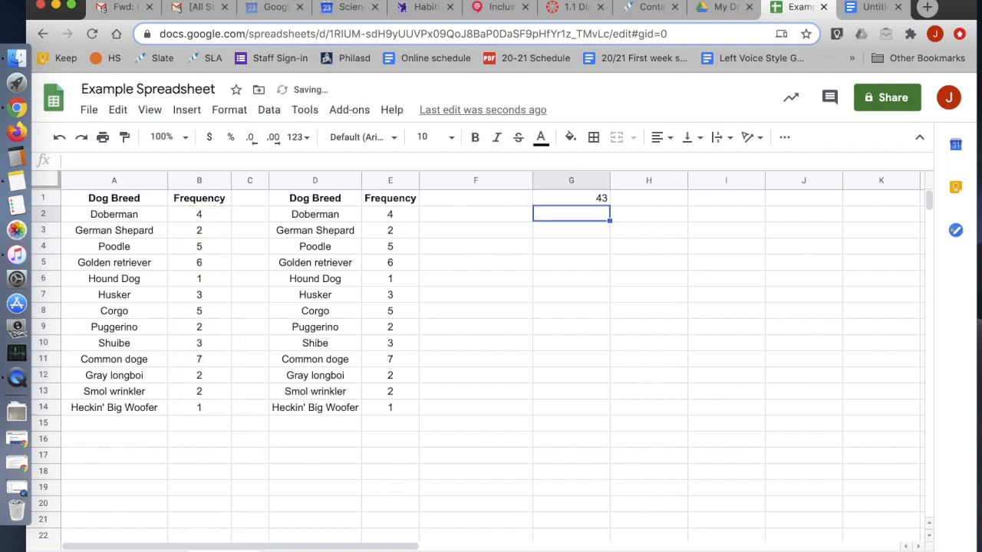
{"action": "left_click", "coordinate": [571, 198]}
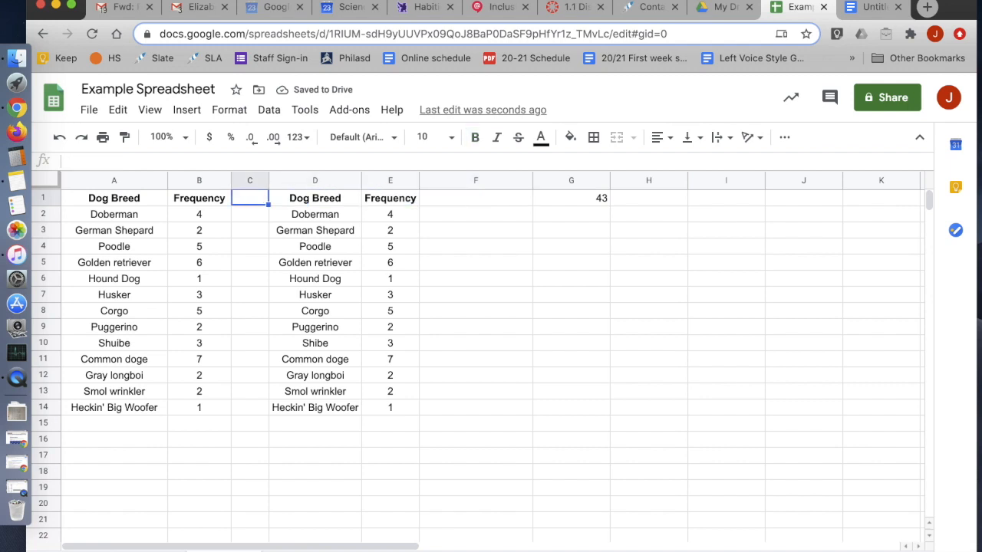
{"action": "left_click", "coordinate": [199, 310]}
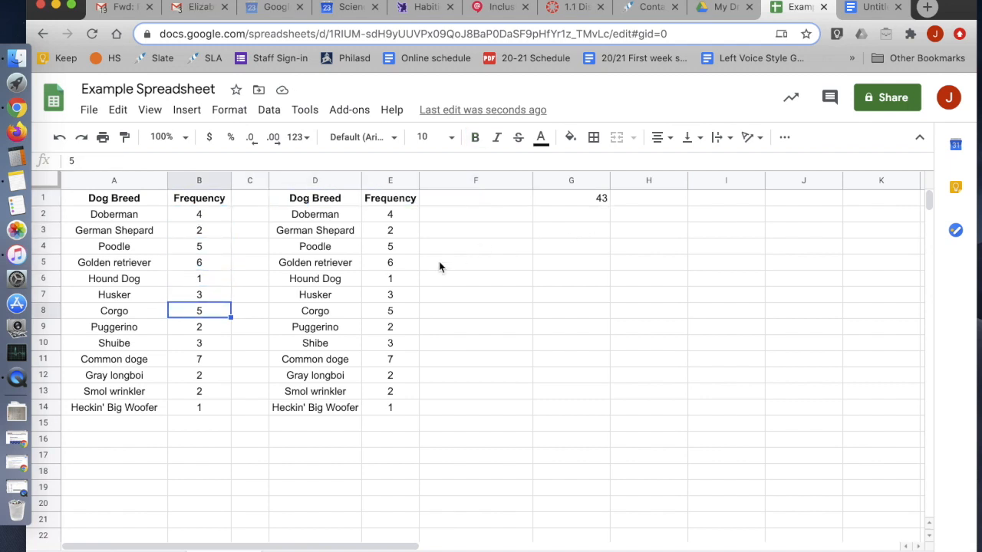
{"action": "left_click", "coordinate": [199, 408]}
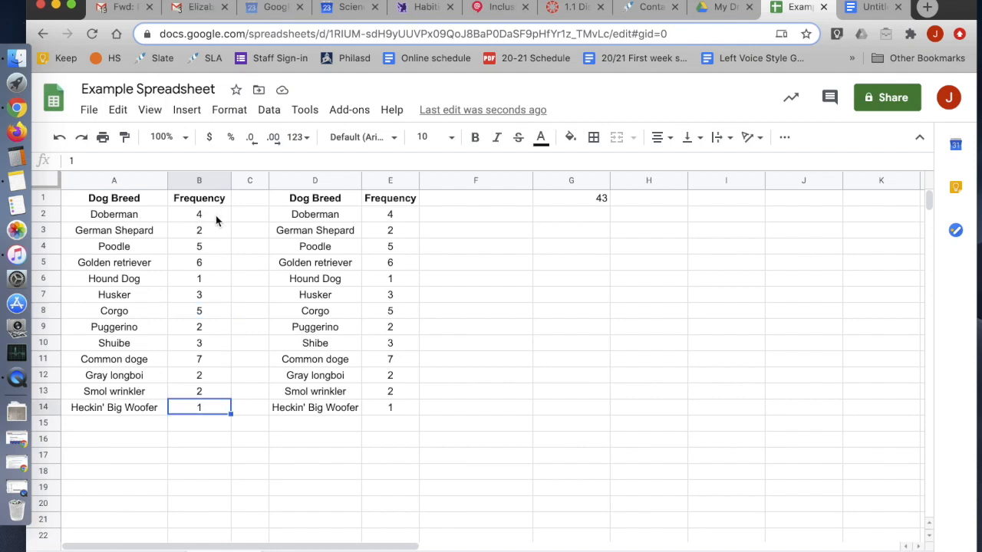
{"action": "left_click", "coordinate": [199, 245]}
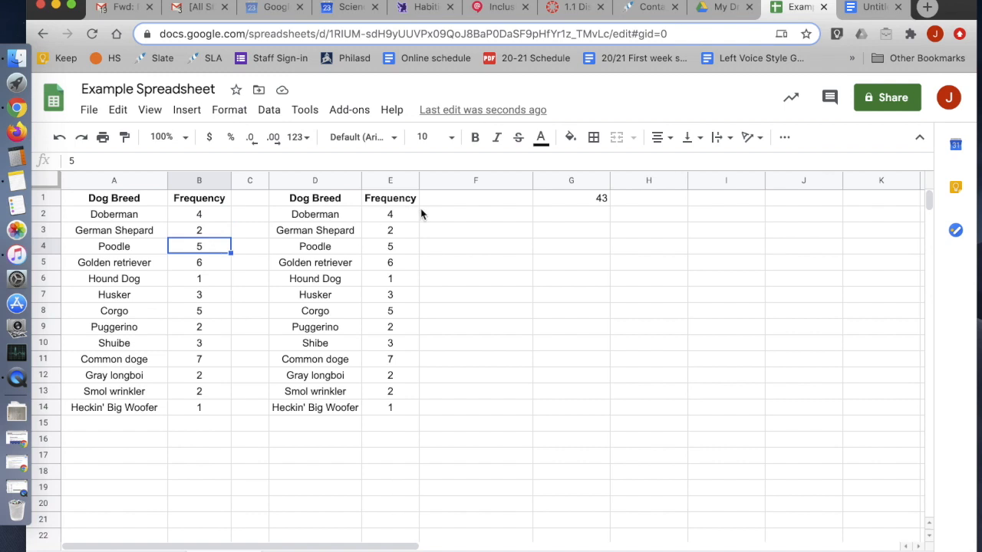
{"action": "left_click", "coordinate": [571, 197]}
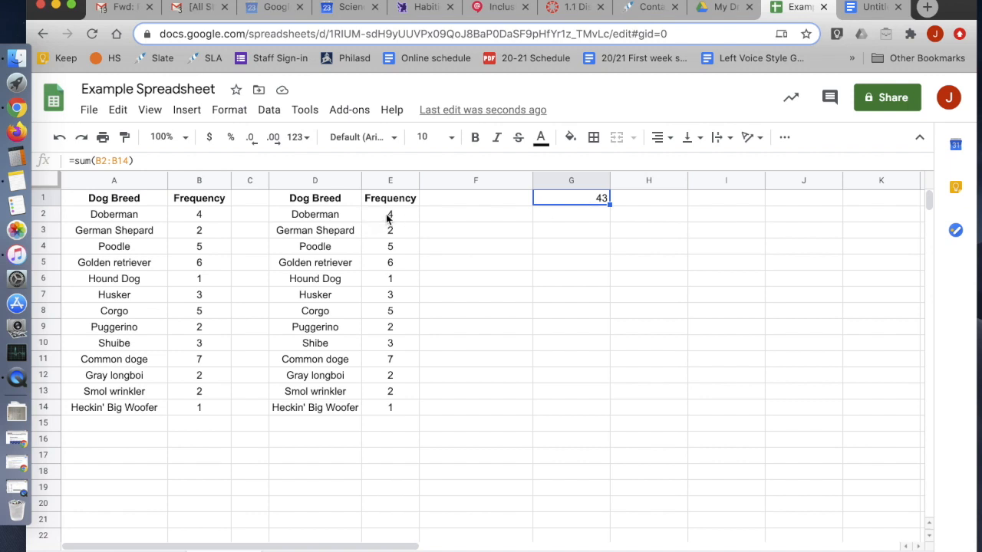
{"action": "left_click", "coordinate": [389, 215]}
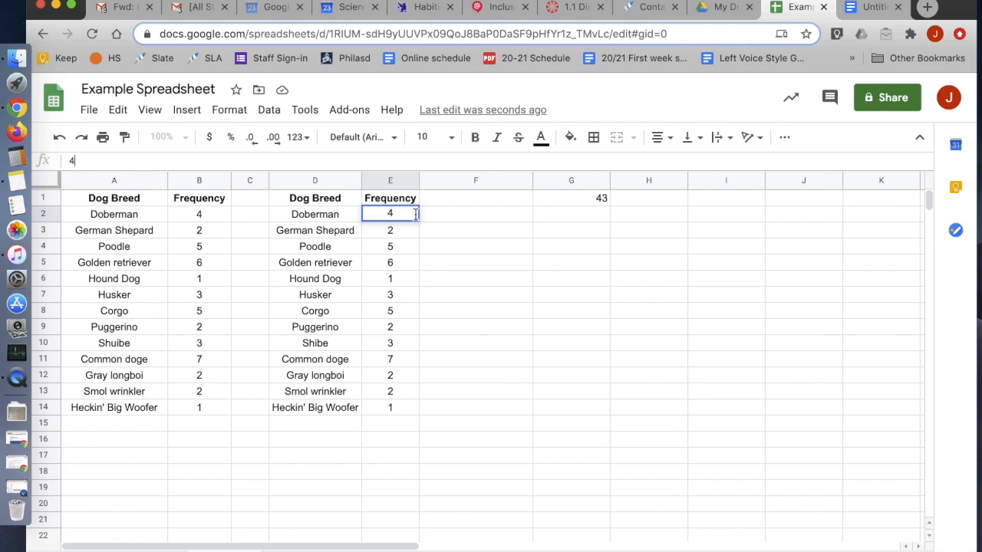
{"action": "mouse_move", "coordinate": [81, 138]}
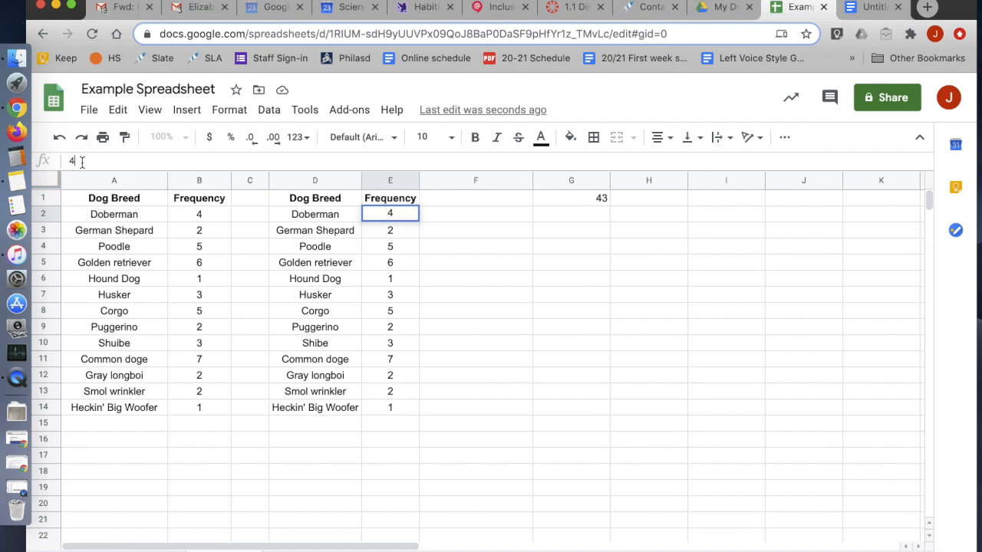
Replace Doberman's count in E2 with the formula =B2/SUM(B2:B14), about 0.093
{"action": "key", "text": "Delete"}
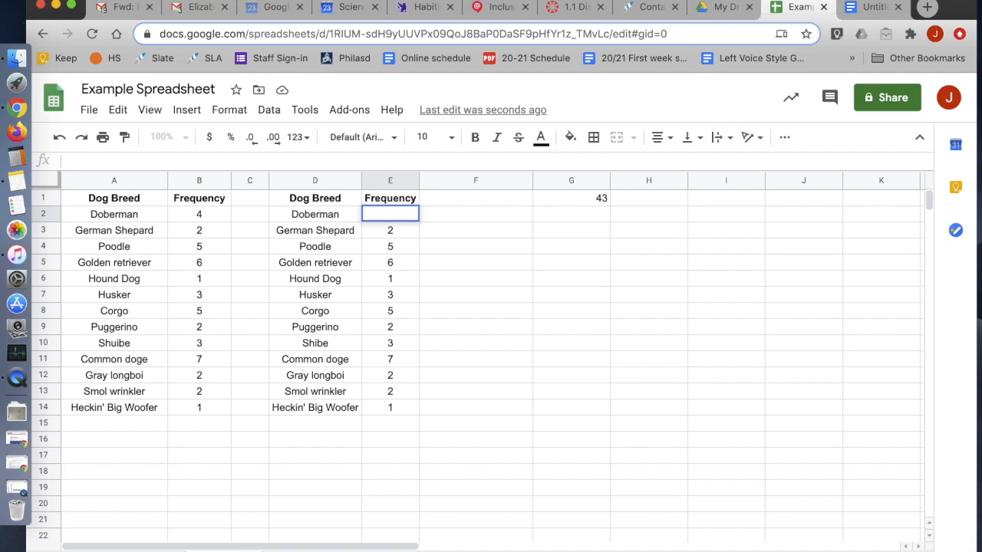
{"action": "type", "text": "="}
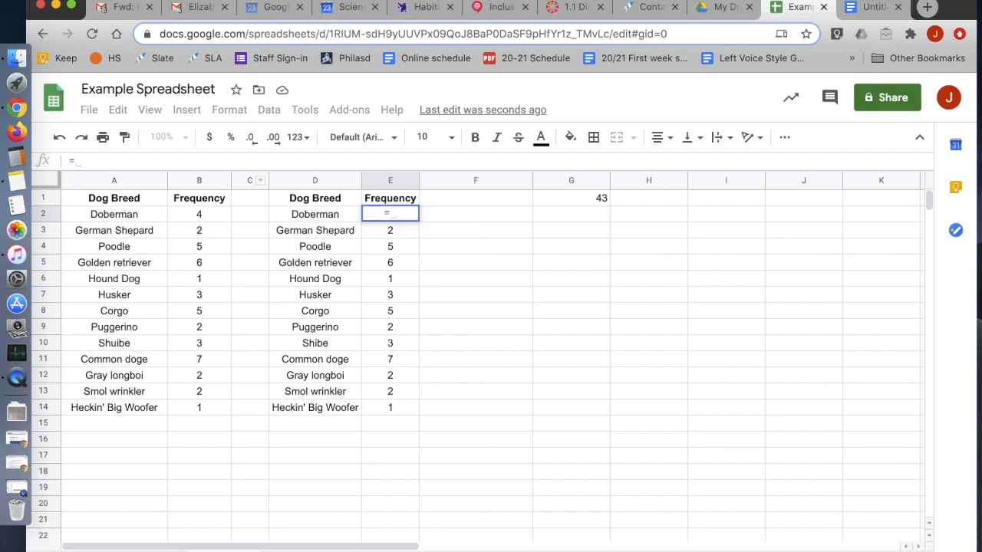
{"action": "type", "text": "4/43"}
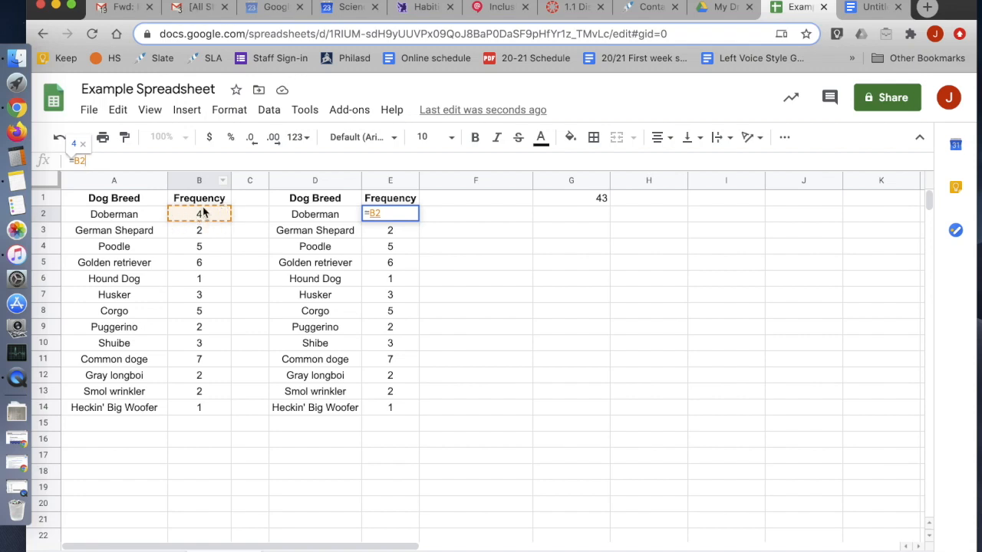
{"action": "mouse_move", "coordinate": [199, 215]}
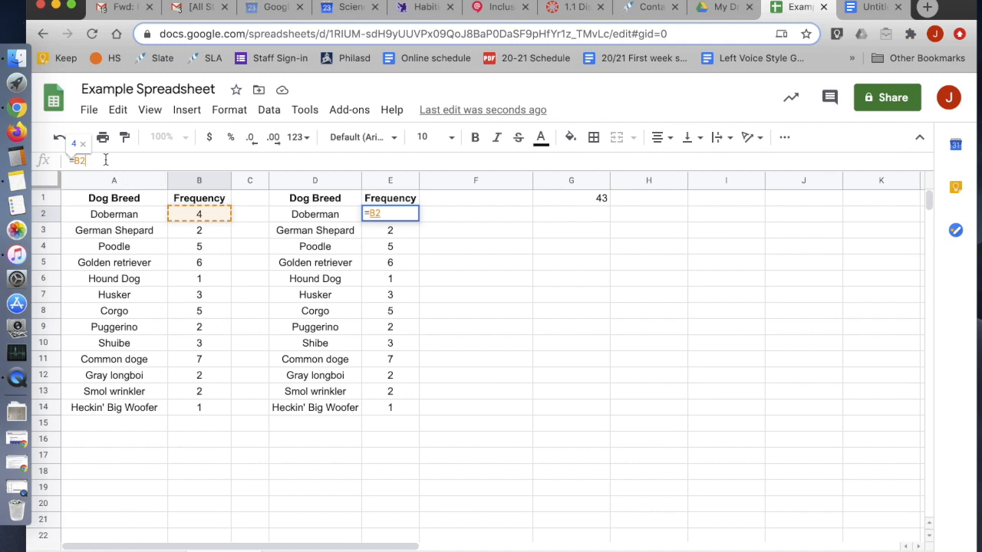
{"action": "type", "text": "/"}
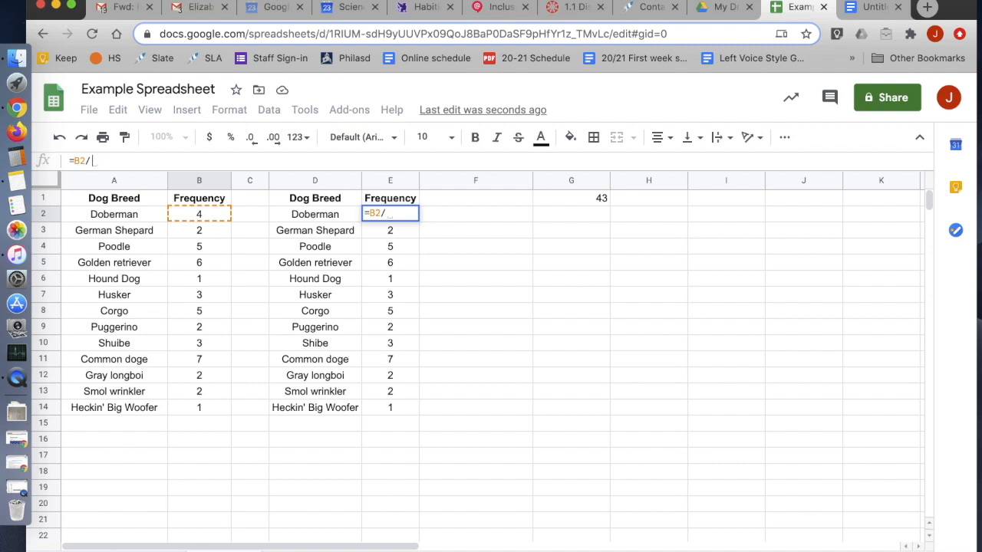
{"action": "type", "text": "4"}
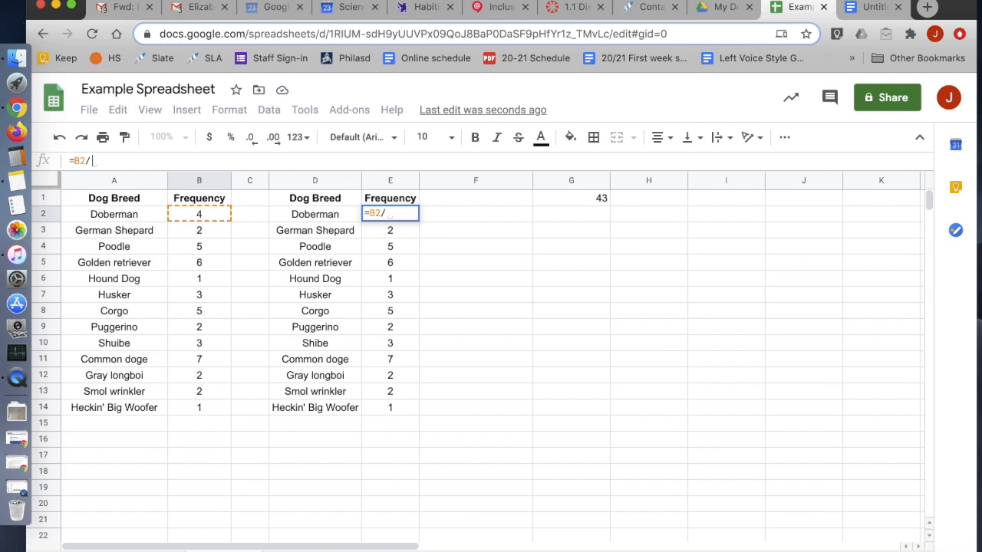
{"action": "type", "text": "SUM(B2"}
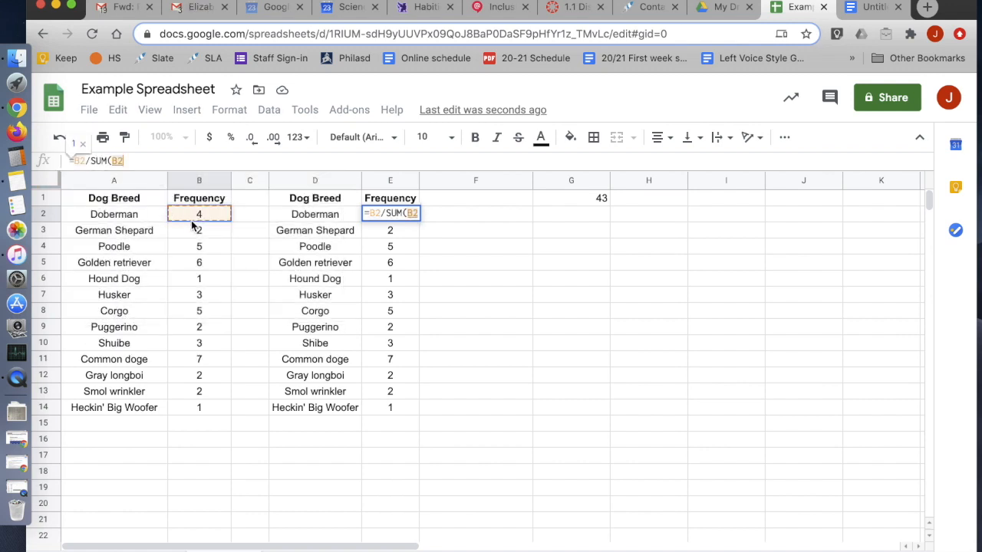
{"action": "left_click_drag", "start_coordinate": [199, 213], "coordinate": [199, 408]}
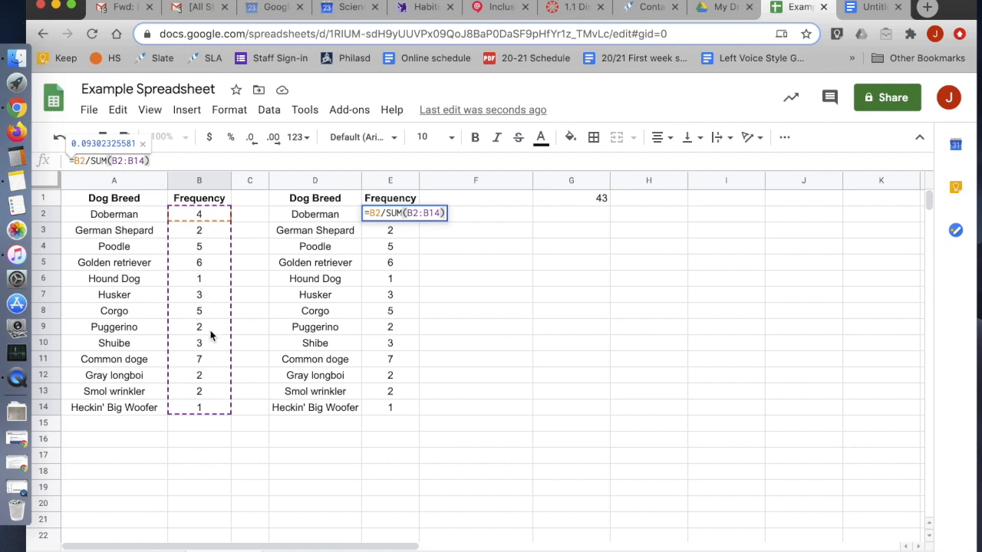
{"action": "mouse_move", "coordinate": [212, 254]}
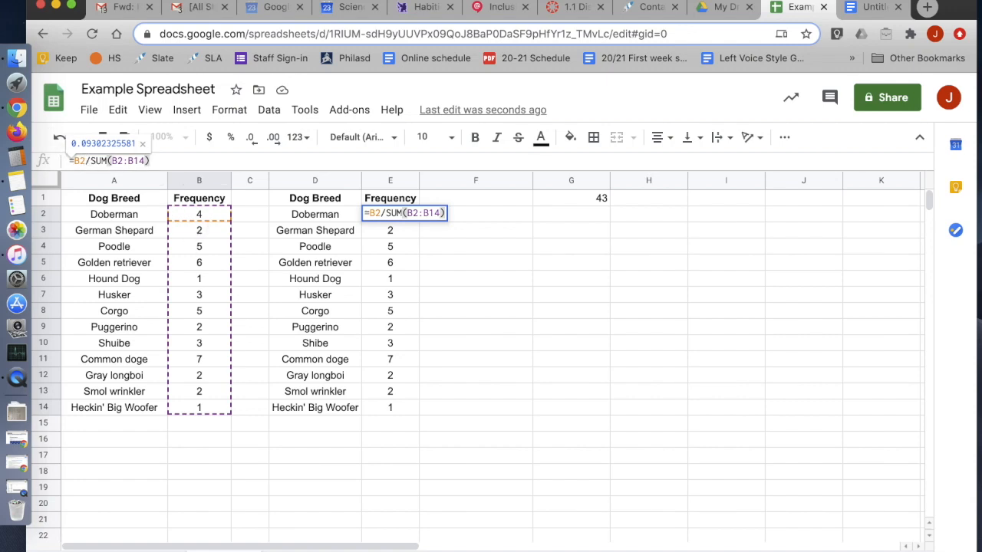
{"action": "key", "text": "enter"}
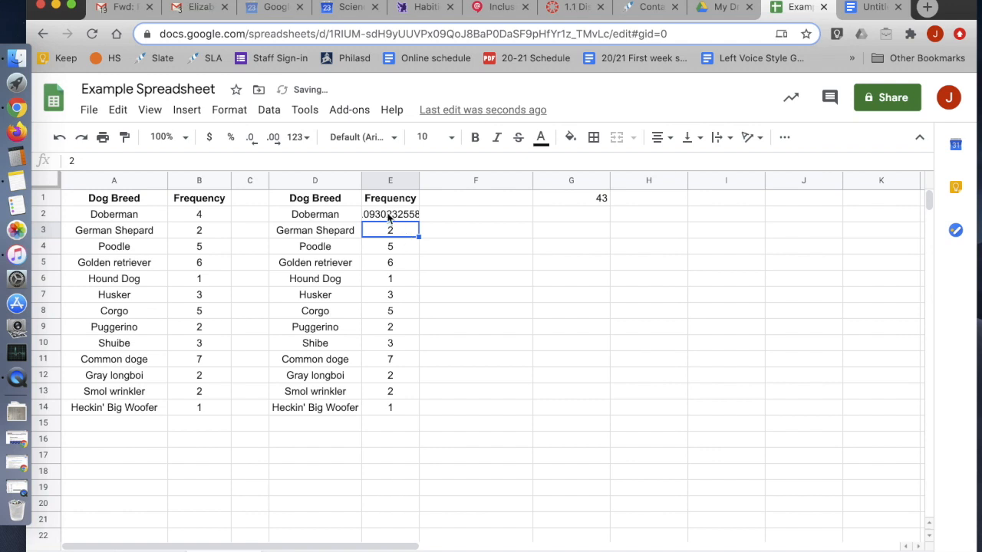
Select E2 and bring up the Format menu for its proportion value
{"action": "left_click", "coordinate": [389, 215]}
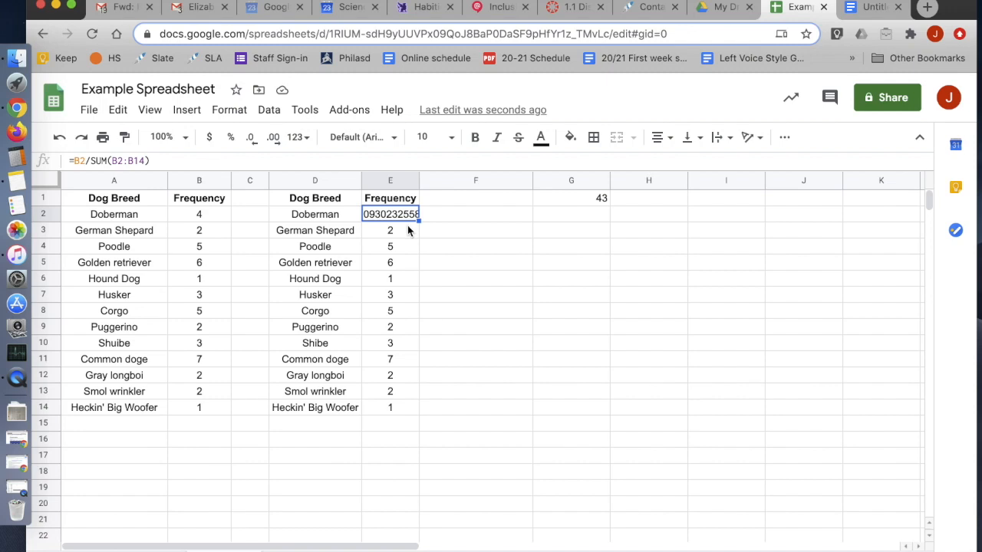
{"action": "mouse_move", "coordinate": [405, 227]}
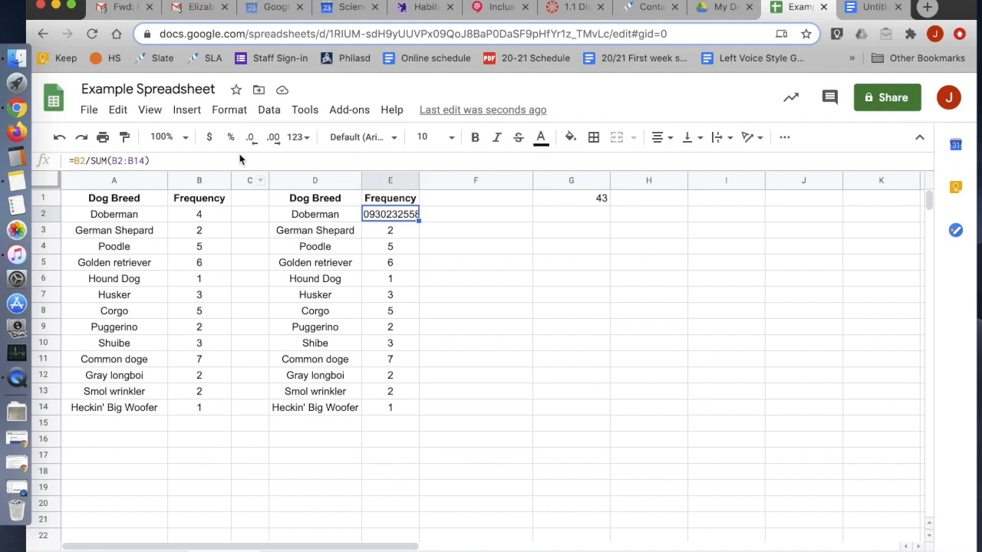
{"action": "mouse_move", "coordinate": [230, 138]}
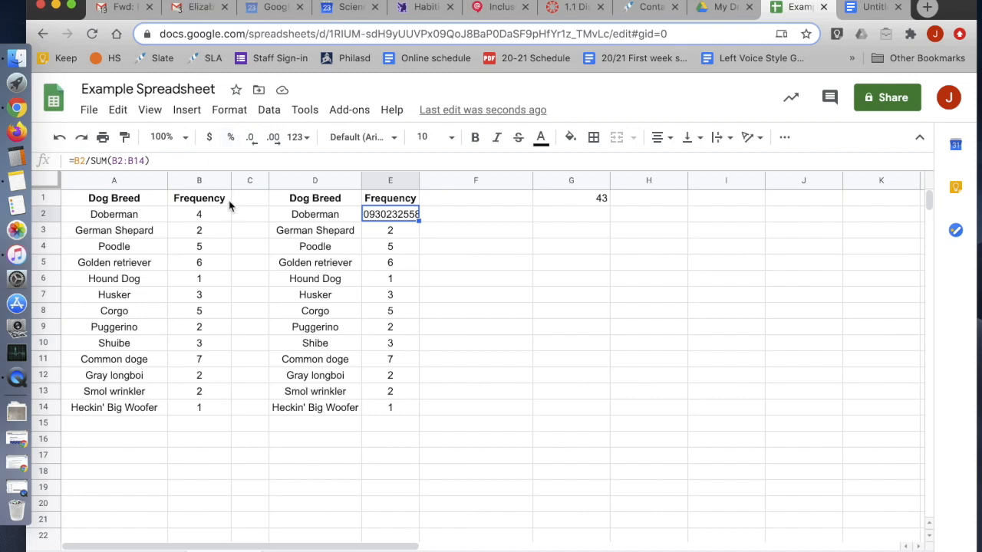
{"action": "mouse_move", "coordinate": [371, 222]}
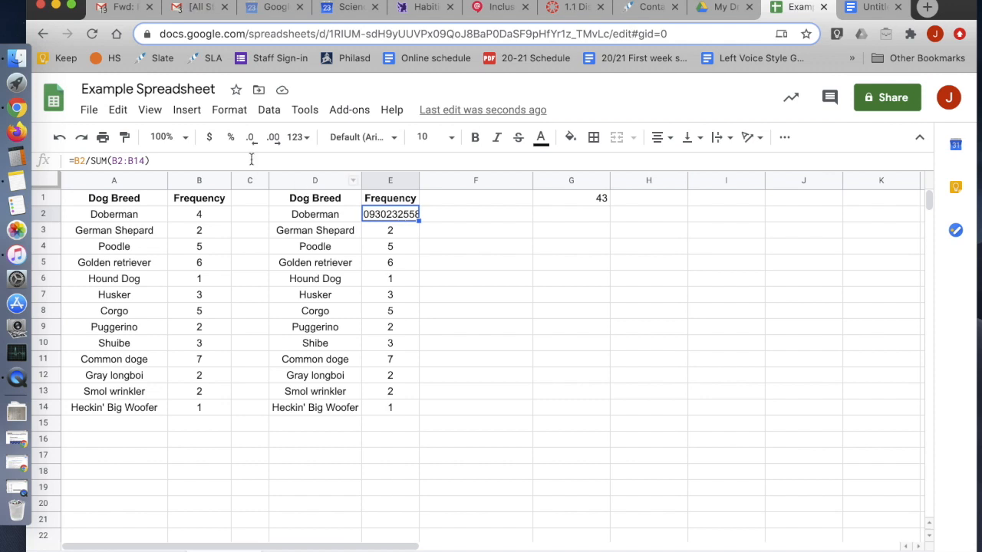
{"action": "mouse_move", "coordinate": [230, 136]}
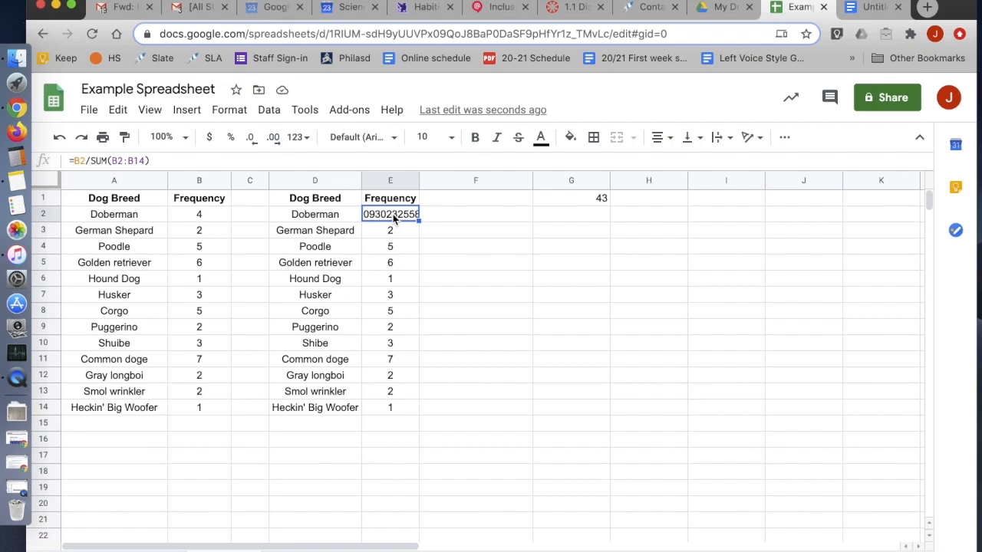
{"action": "mouse_move", "coordinate": [229, 110]}
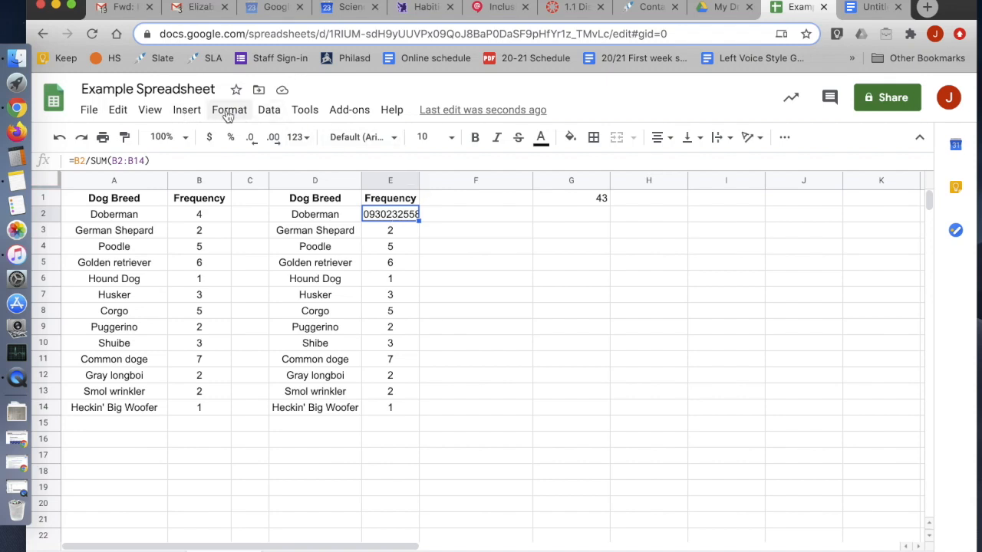
{"action": "left_click", "coordinate": [228, 111]}
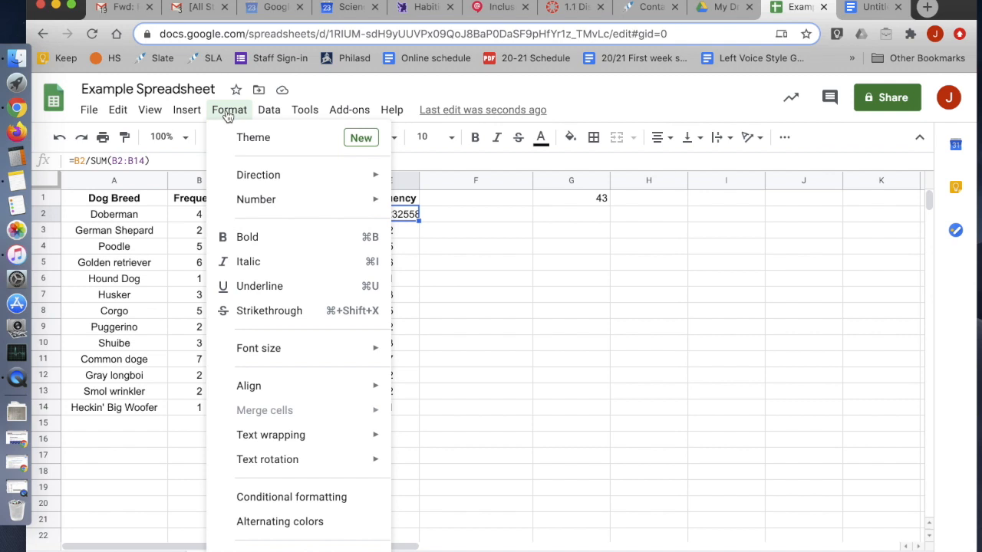
Format Doberman's E2 proportion as a percentage, 9.30%
{"action": "left_click", "coordinate": [256, 199]}
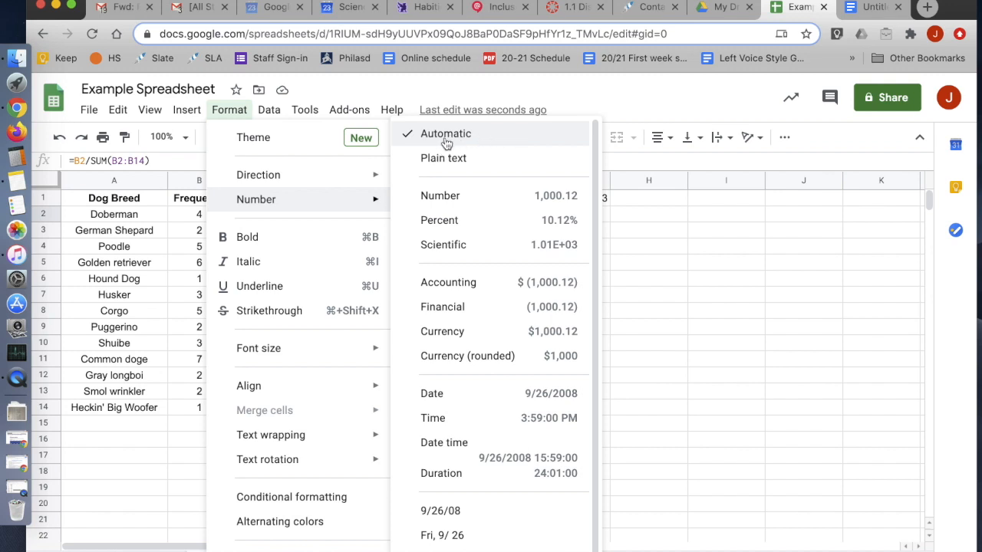
{"action": "mouse_move", "coordinate": [441, 195]}
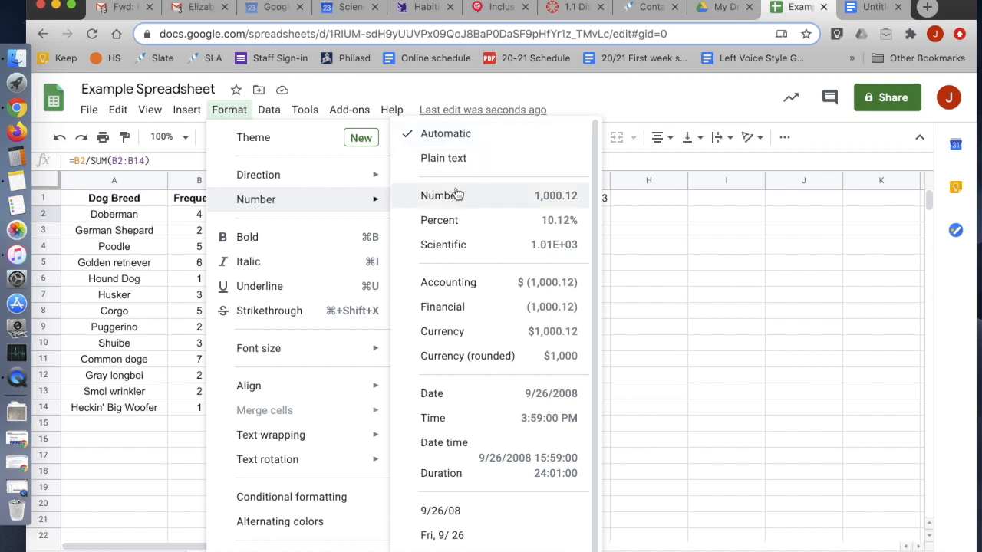
{"action": "mouse_move", "coordinate": [442, 196]}
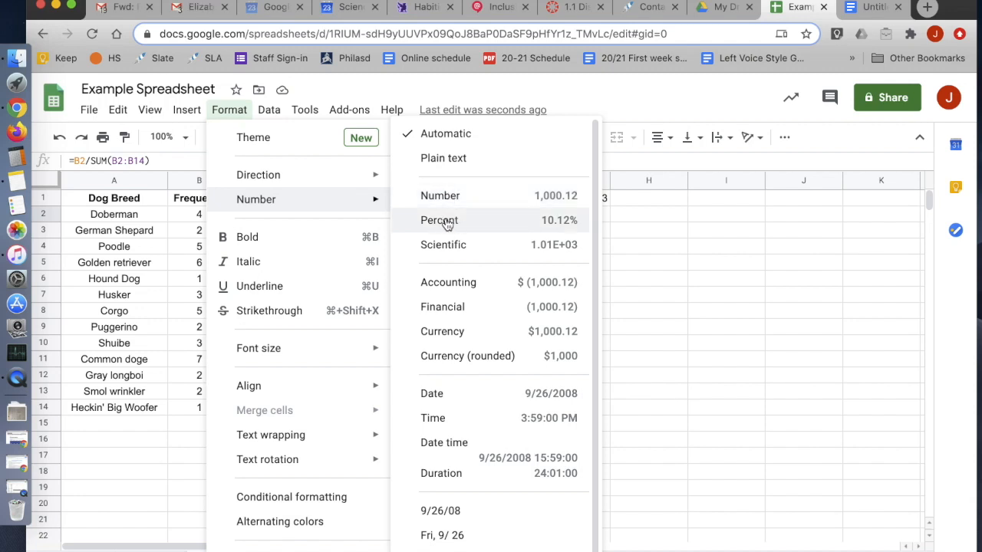
{"action": "mouse_move", "coordinate": [457, 247]}
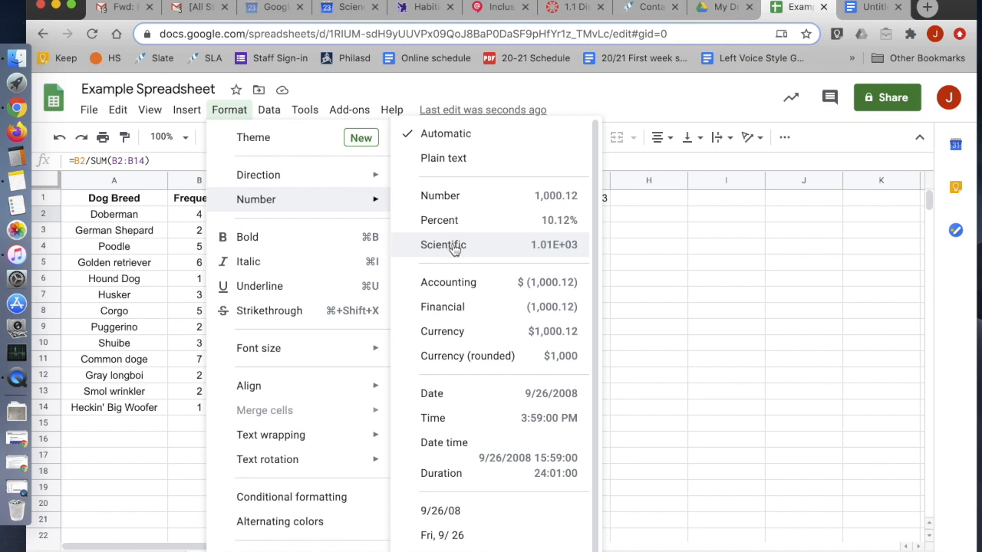
{"action": "mouse_move", "coordinate": [498, 270]}
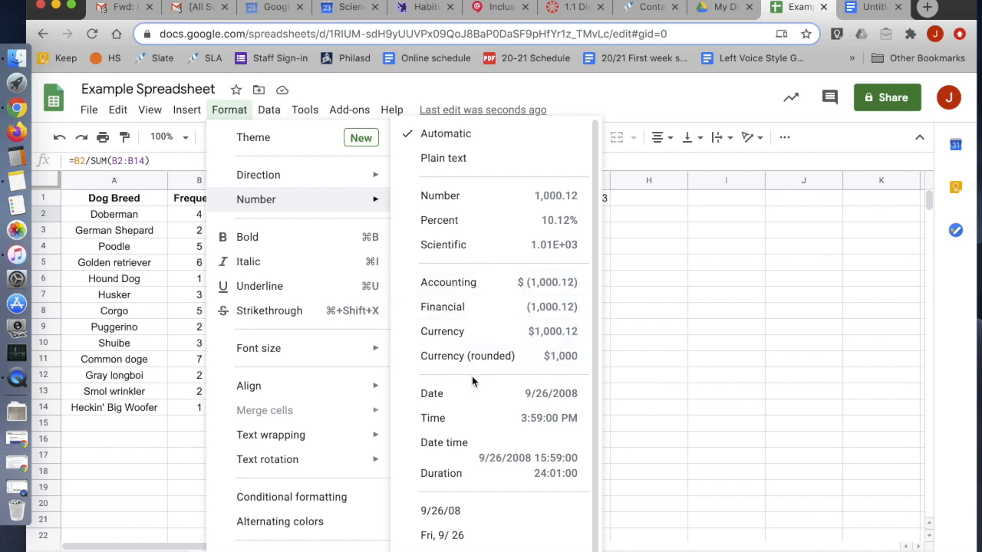
{"action": "mouse_move", "coordinate": [448, 282]}
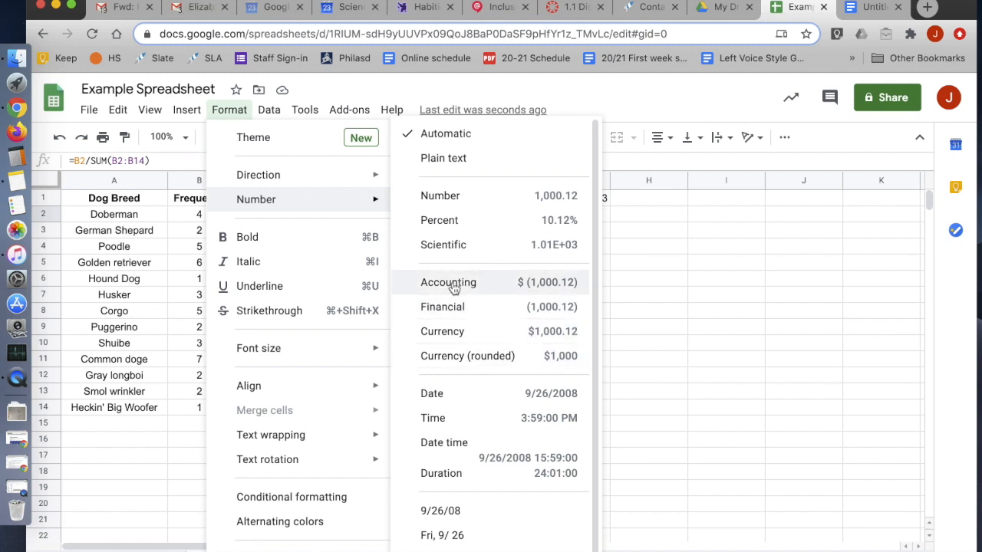
{"action": "mouse_move", "coordinate": [445, 463]}
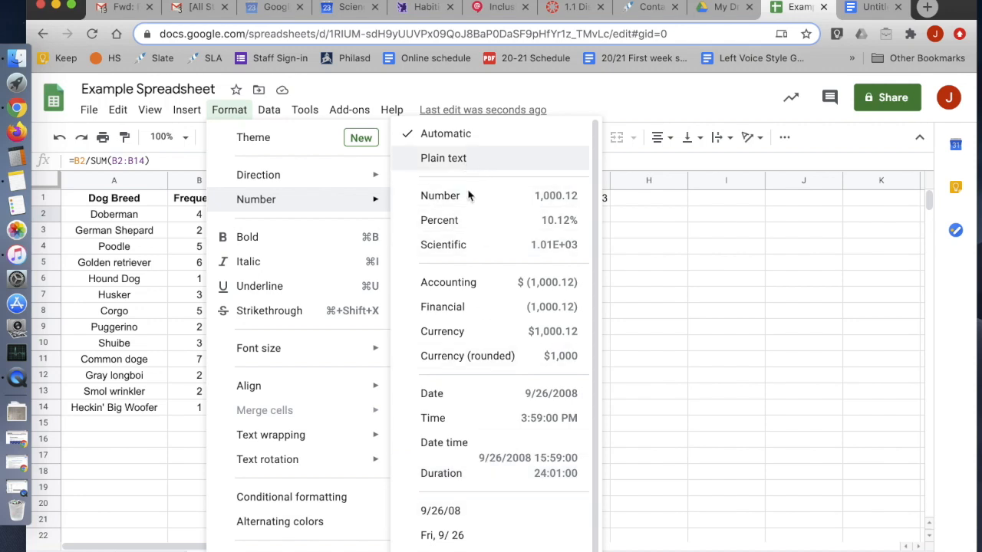
{"action": "mouse_move", "coordinate": [467, 221]}
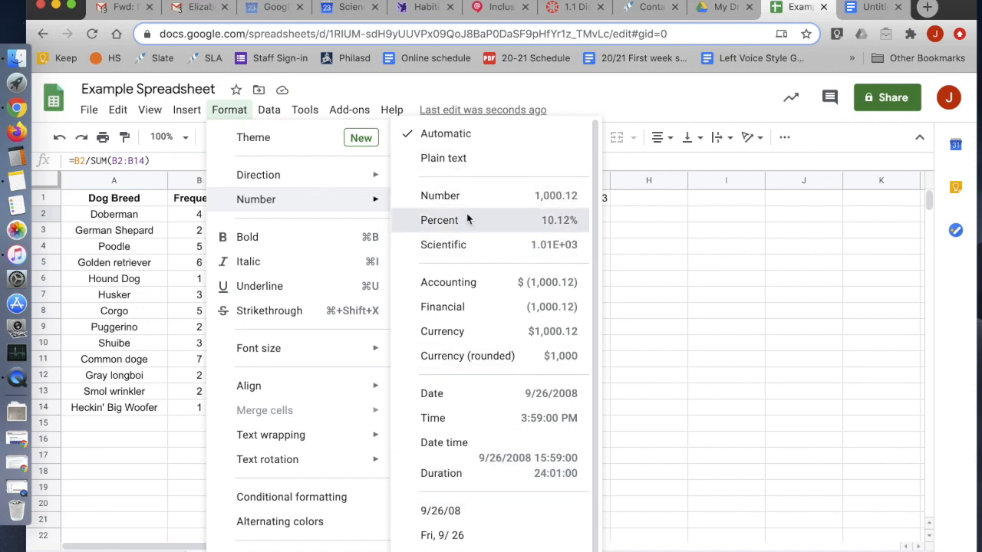
{"action": "left_click", "coordinate": [438, 221]}
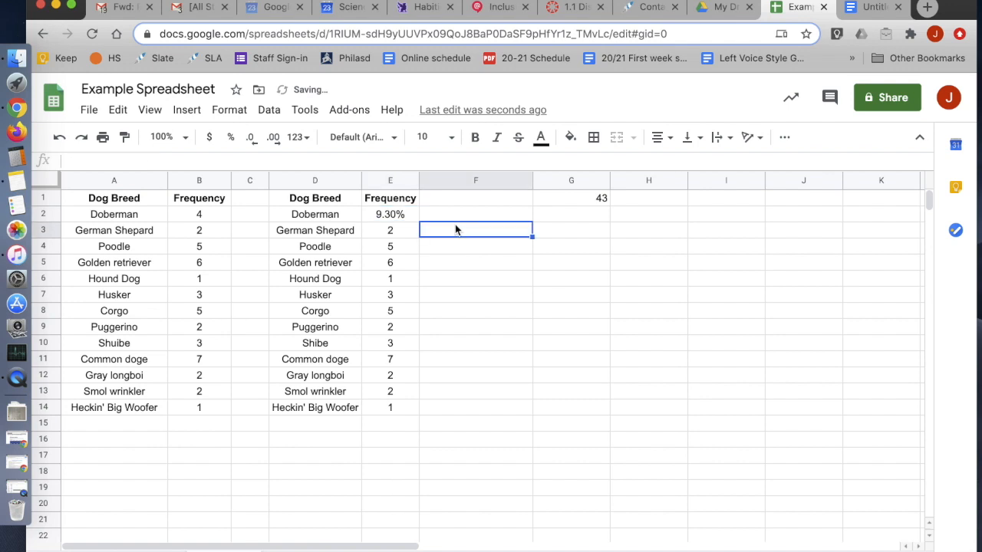
{"action": "mouse_move", "coordinate": [506, 245]}
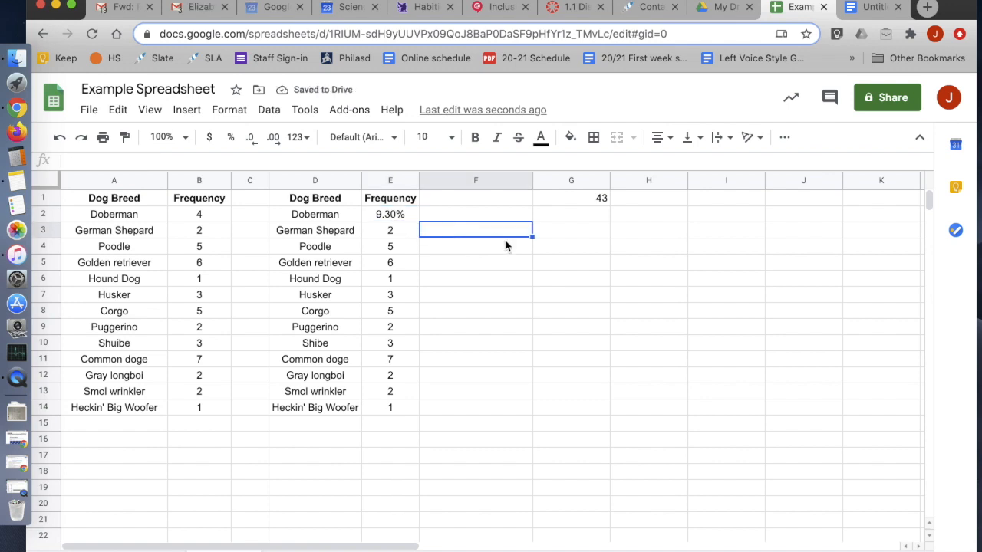
Lock the SUM range with $ signs and fill the percentage formula down through E14
{"action": "left_click", "coordinate": [390, 215]}
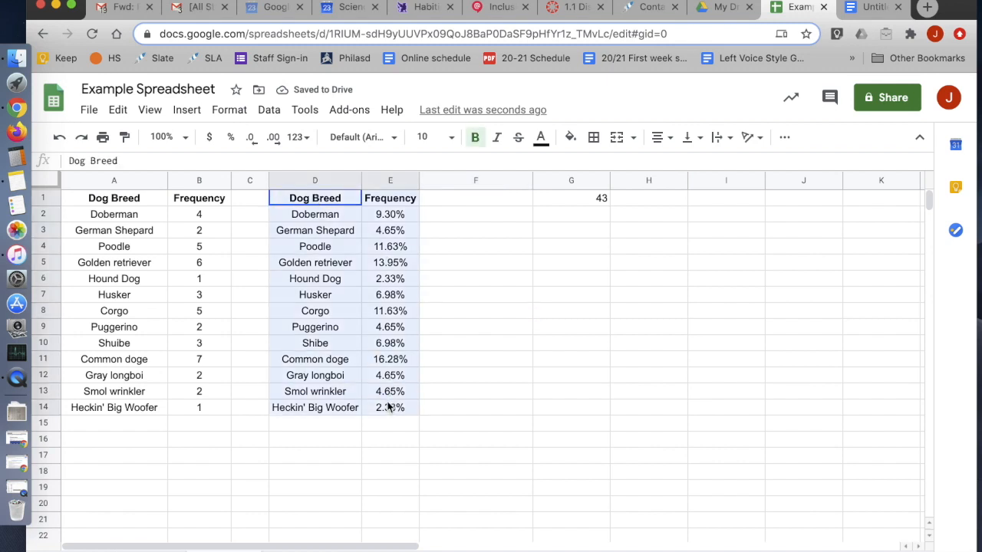
{"action": "left_click", "coordinate": [389, 262]}
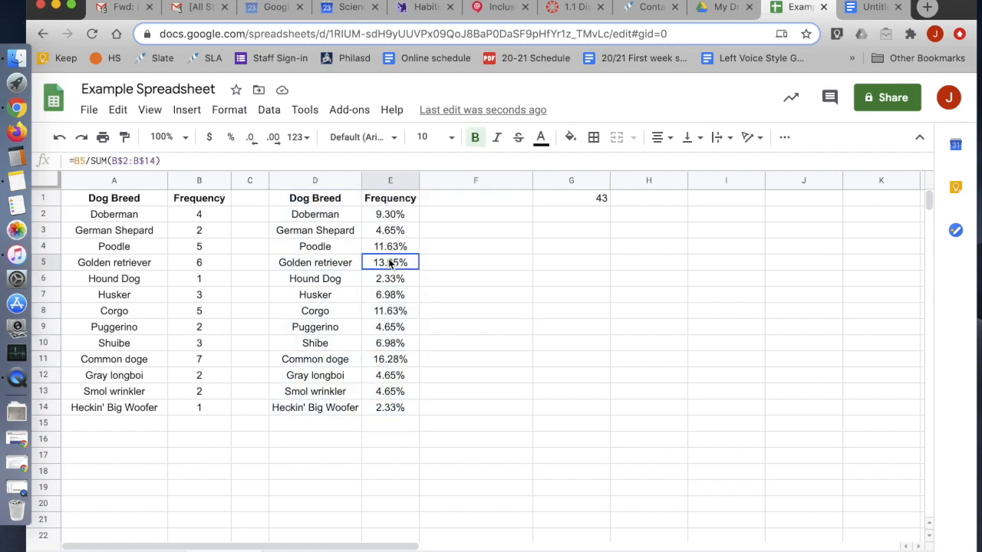
{"action": "left_click", "coordinate": [390, 198]}
{"action": "type", "text": "Relativ"}
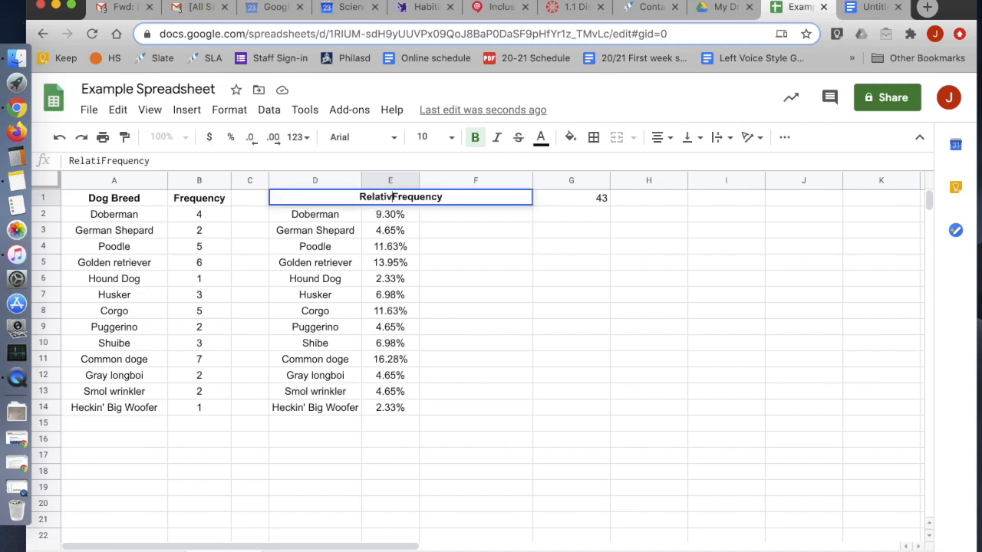
Retitle E1 'Relative Frequency', widen column E, copy D1:E14 and switch to the Google Doc
{"action": "left_click", "coordinate": [389, 214]}
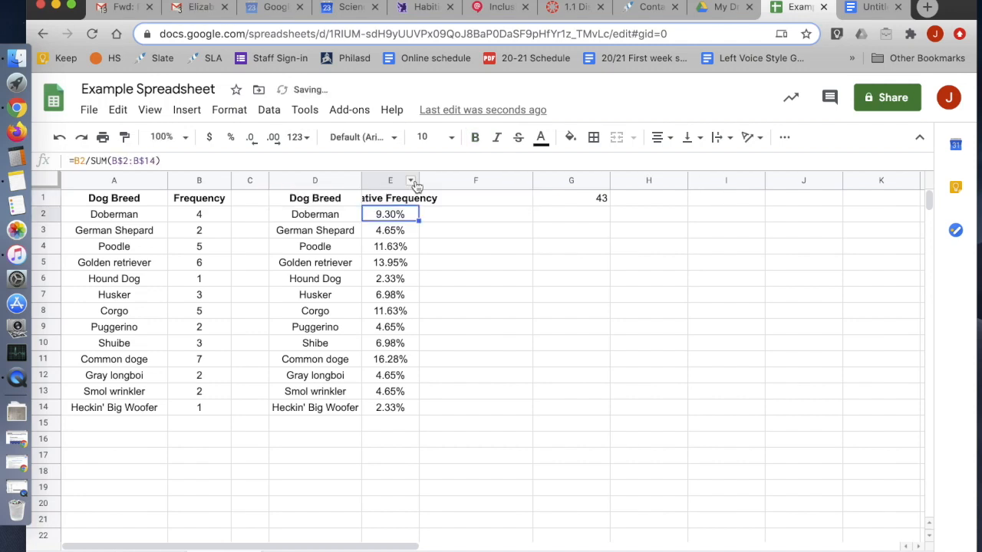
{"action": "left_click_drag", "start_coordinate": [417, 181], "coordinate": [460, 181]}
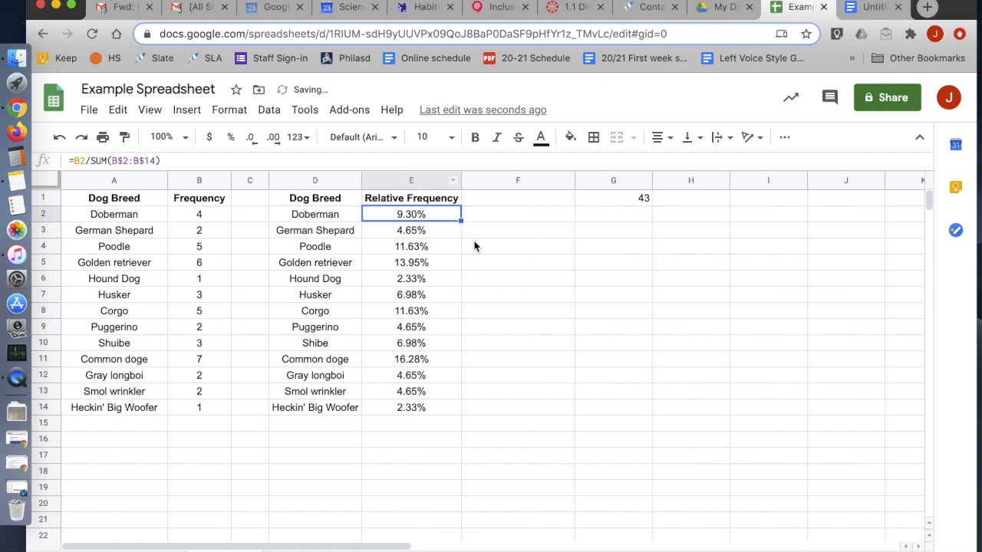
{"action": "left_click", "coordinate": [411, 263]}
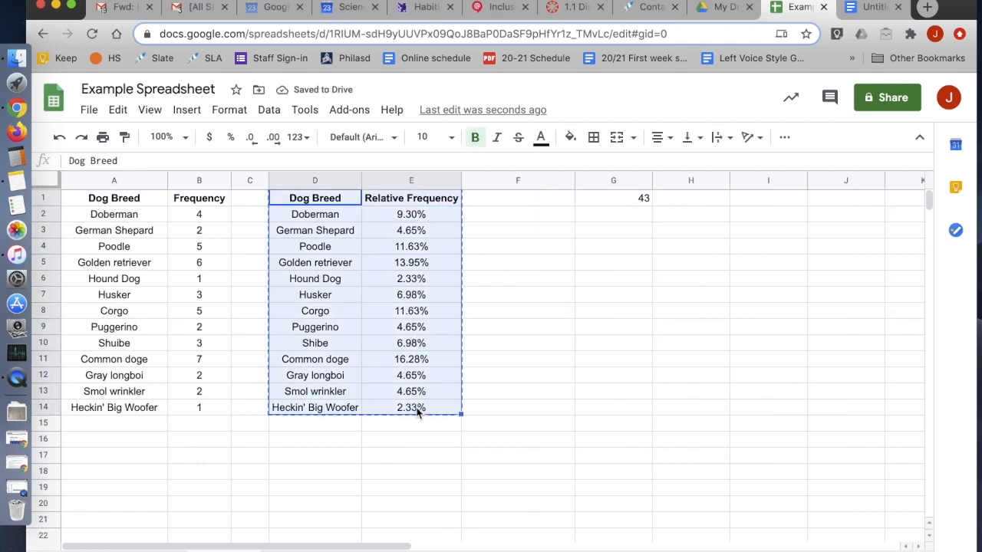
{"action": "left_click", "coordinate": [872, 6]}
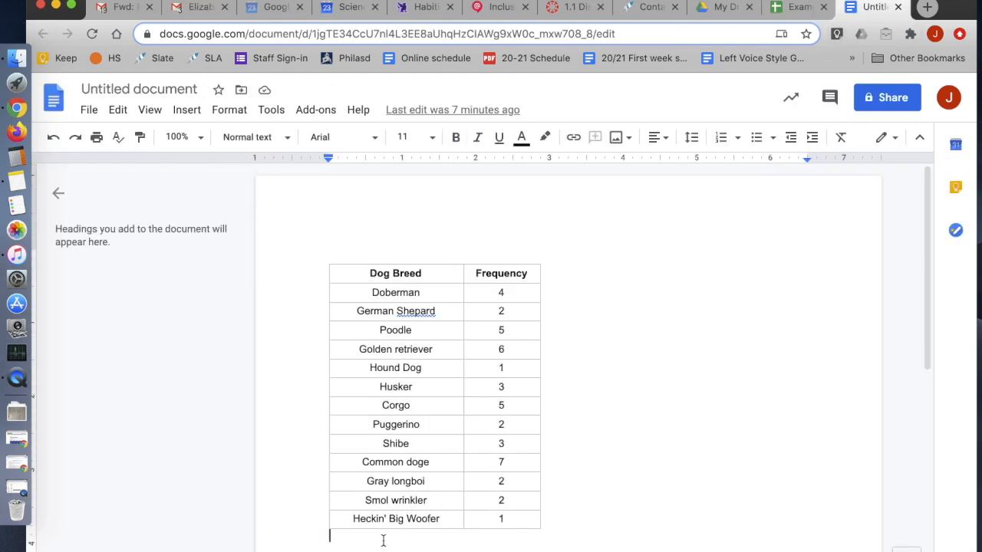
Paste the Dog Breed / Relative Frequency table unlinked into the Google Doc below the Frequency table
{"action": "key", "text": "cmd+v"}
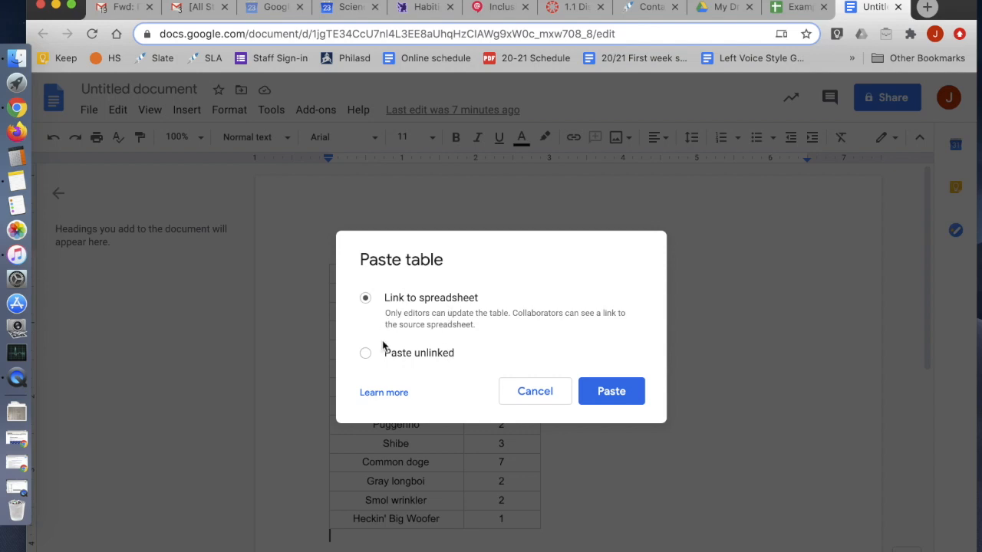
{"action": "left_click", "coordinate": [365, 353]}
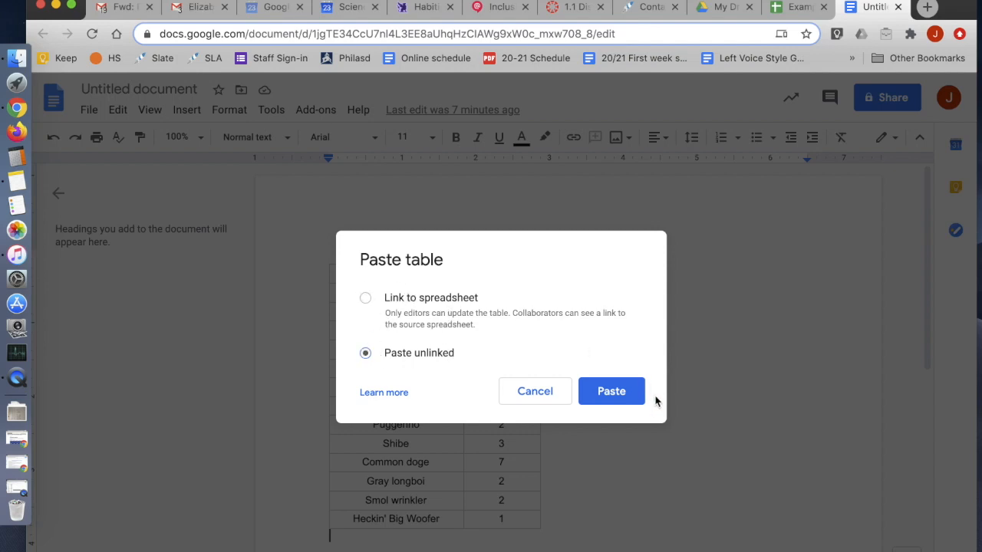
{"action": "left_click", "coordinate": [610, 391]}
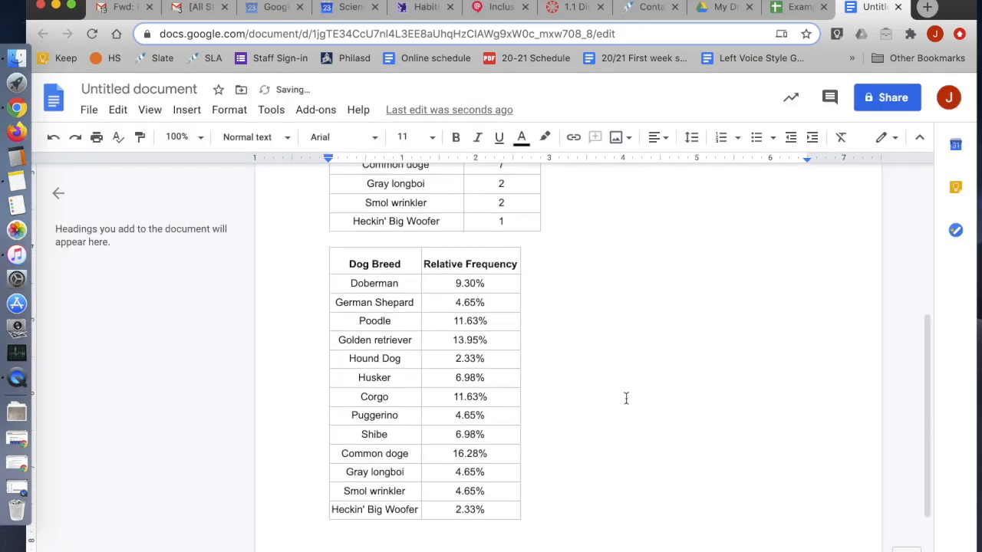